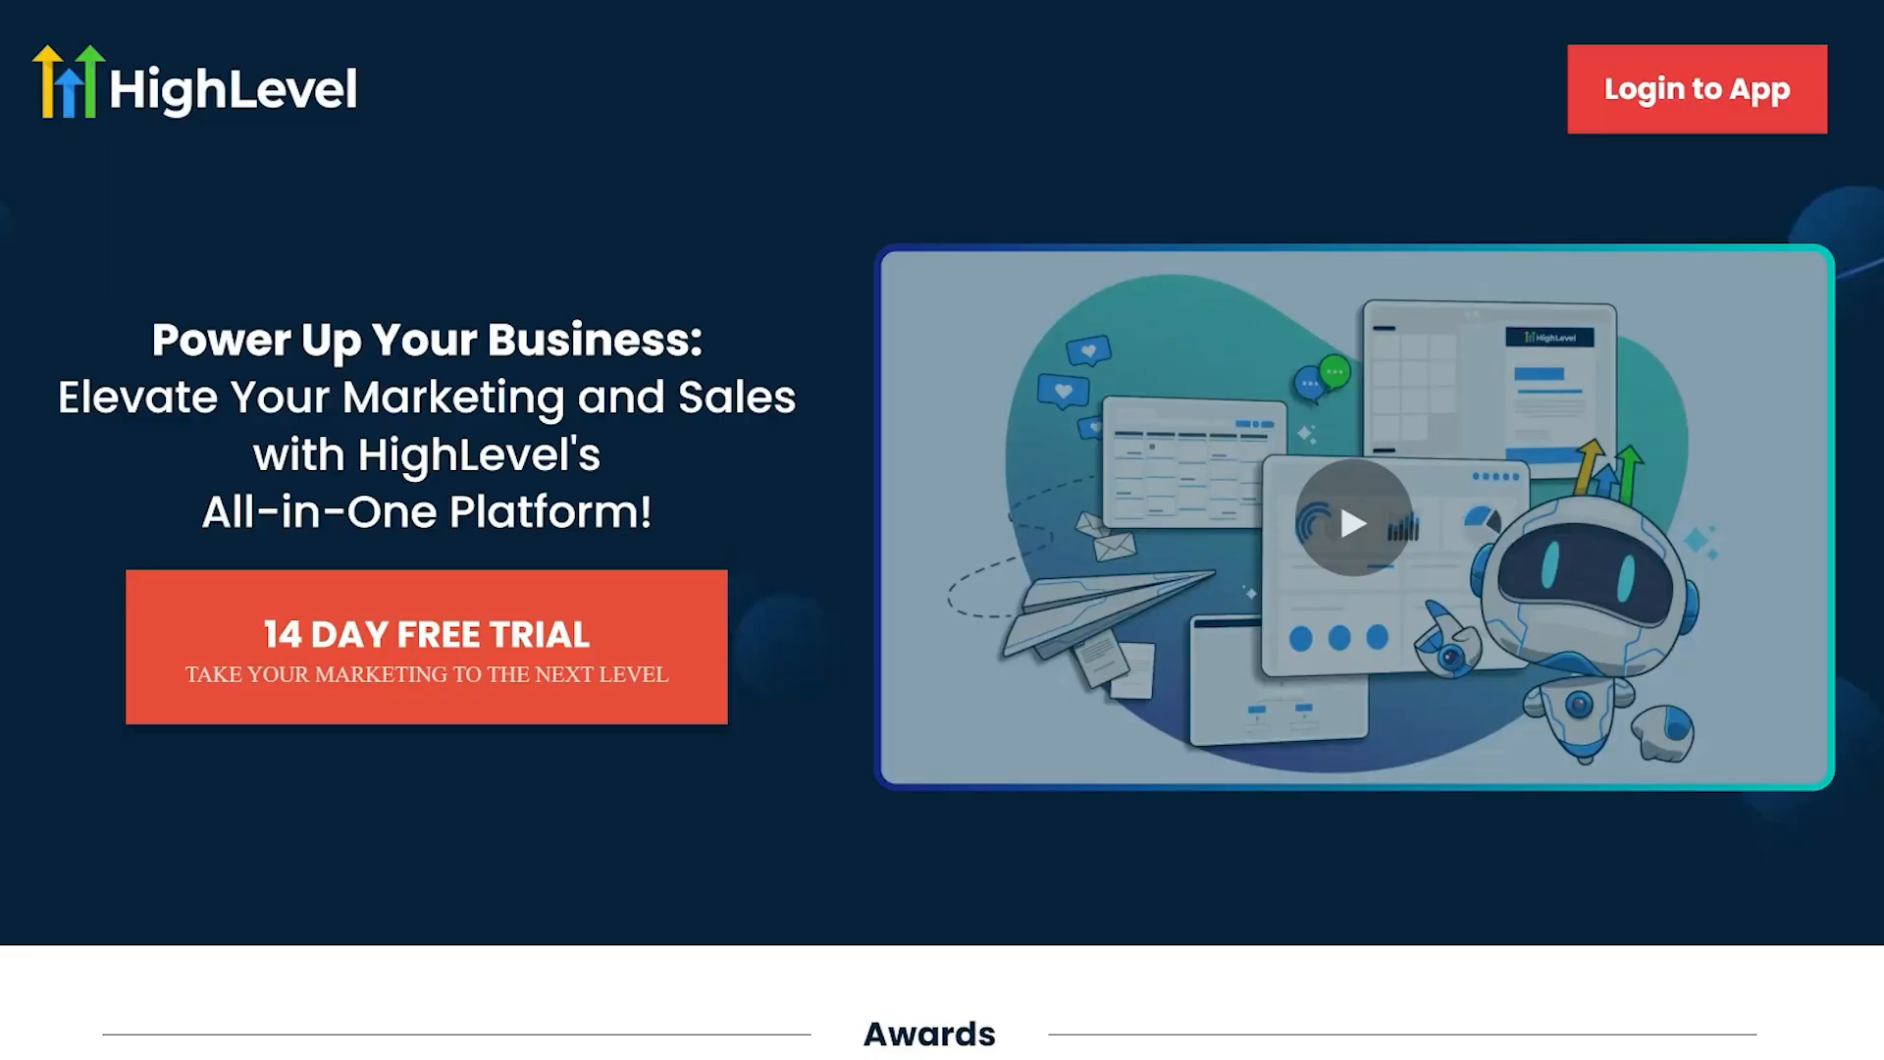
pyautogui.moveTo(673, 836)
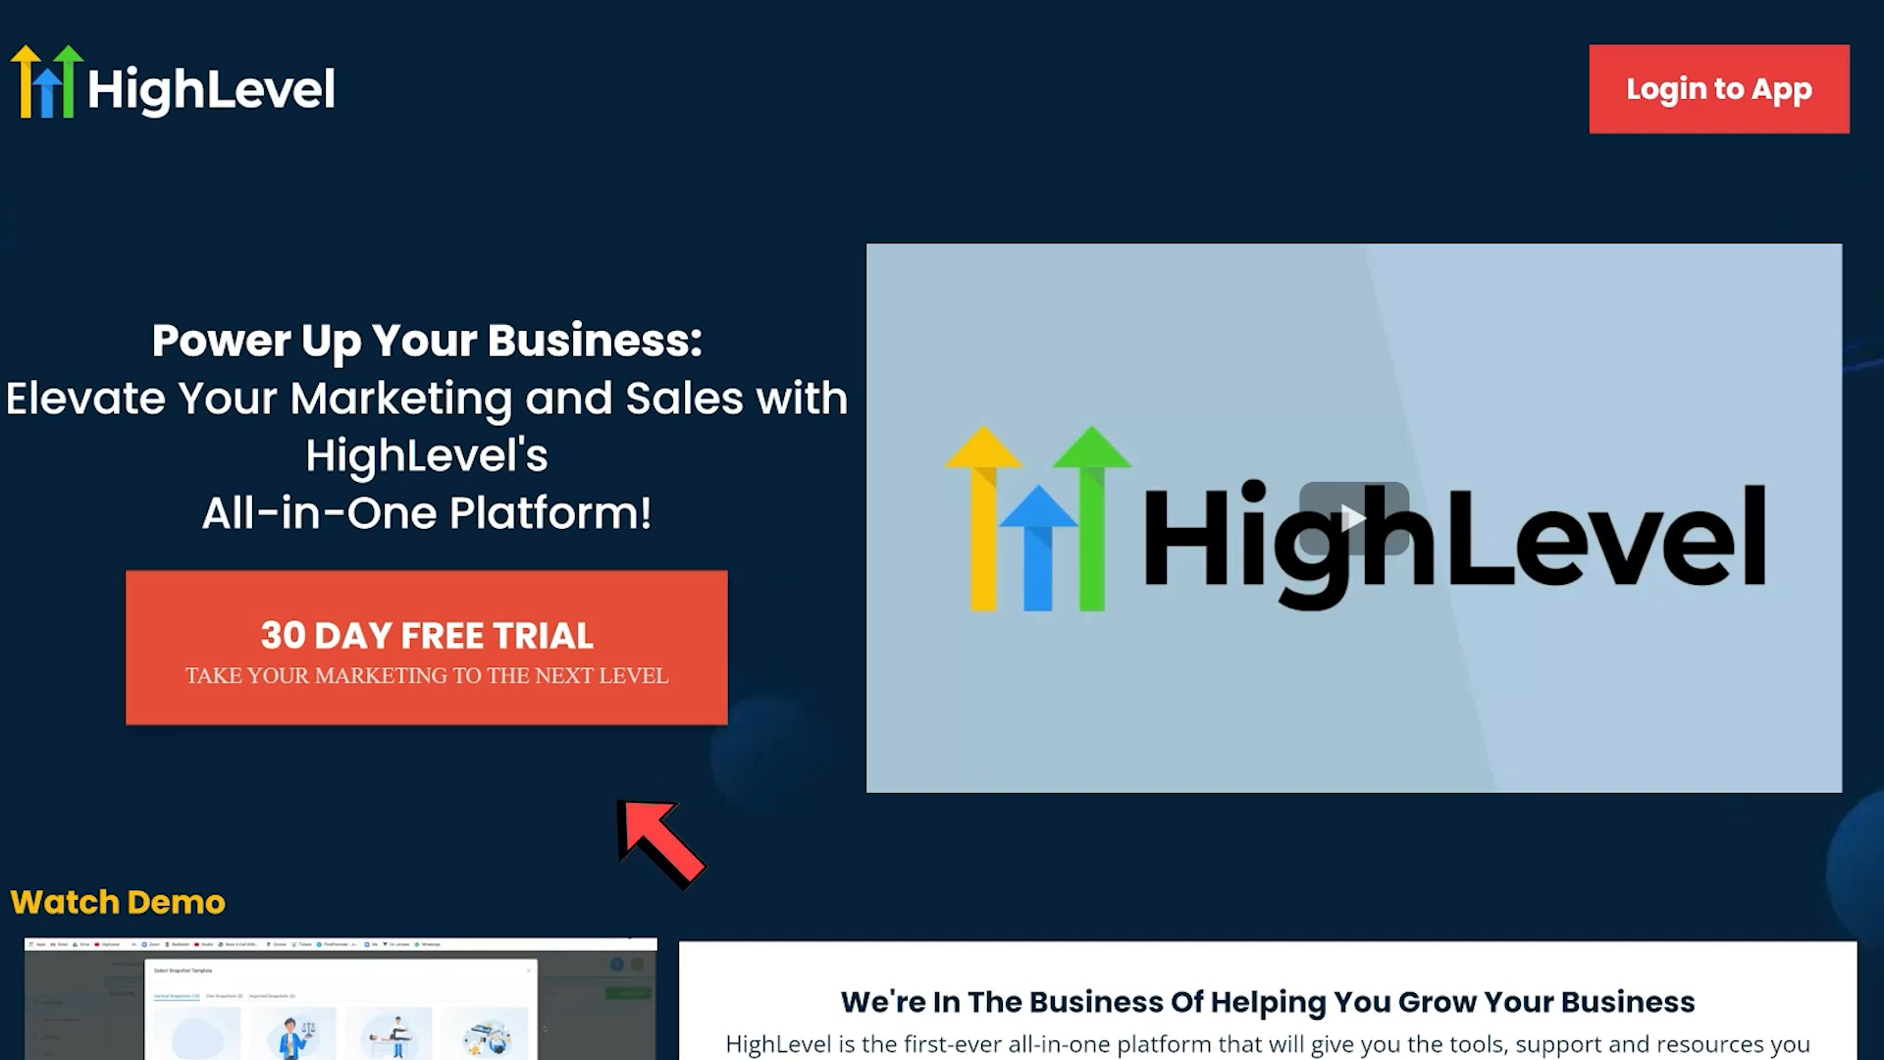
# Enter the agency account so the Agency Dashboard is showing.
pyautogui.click(1718, 89)
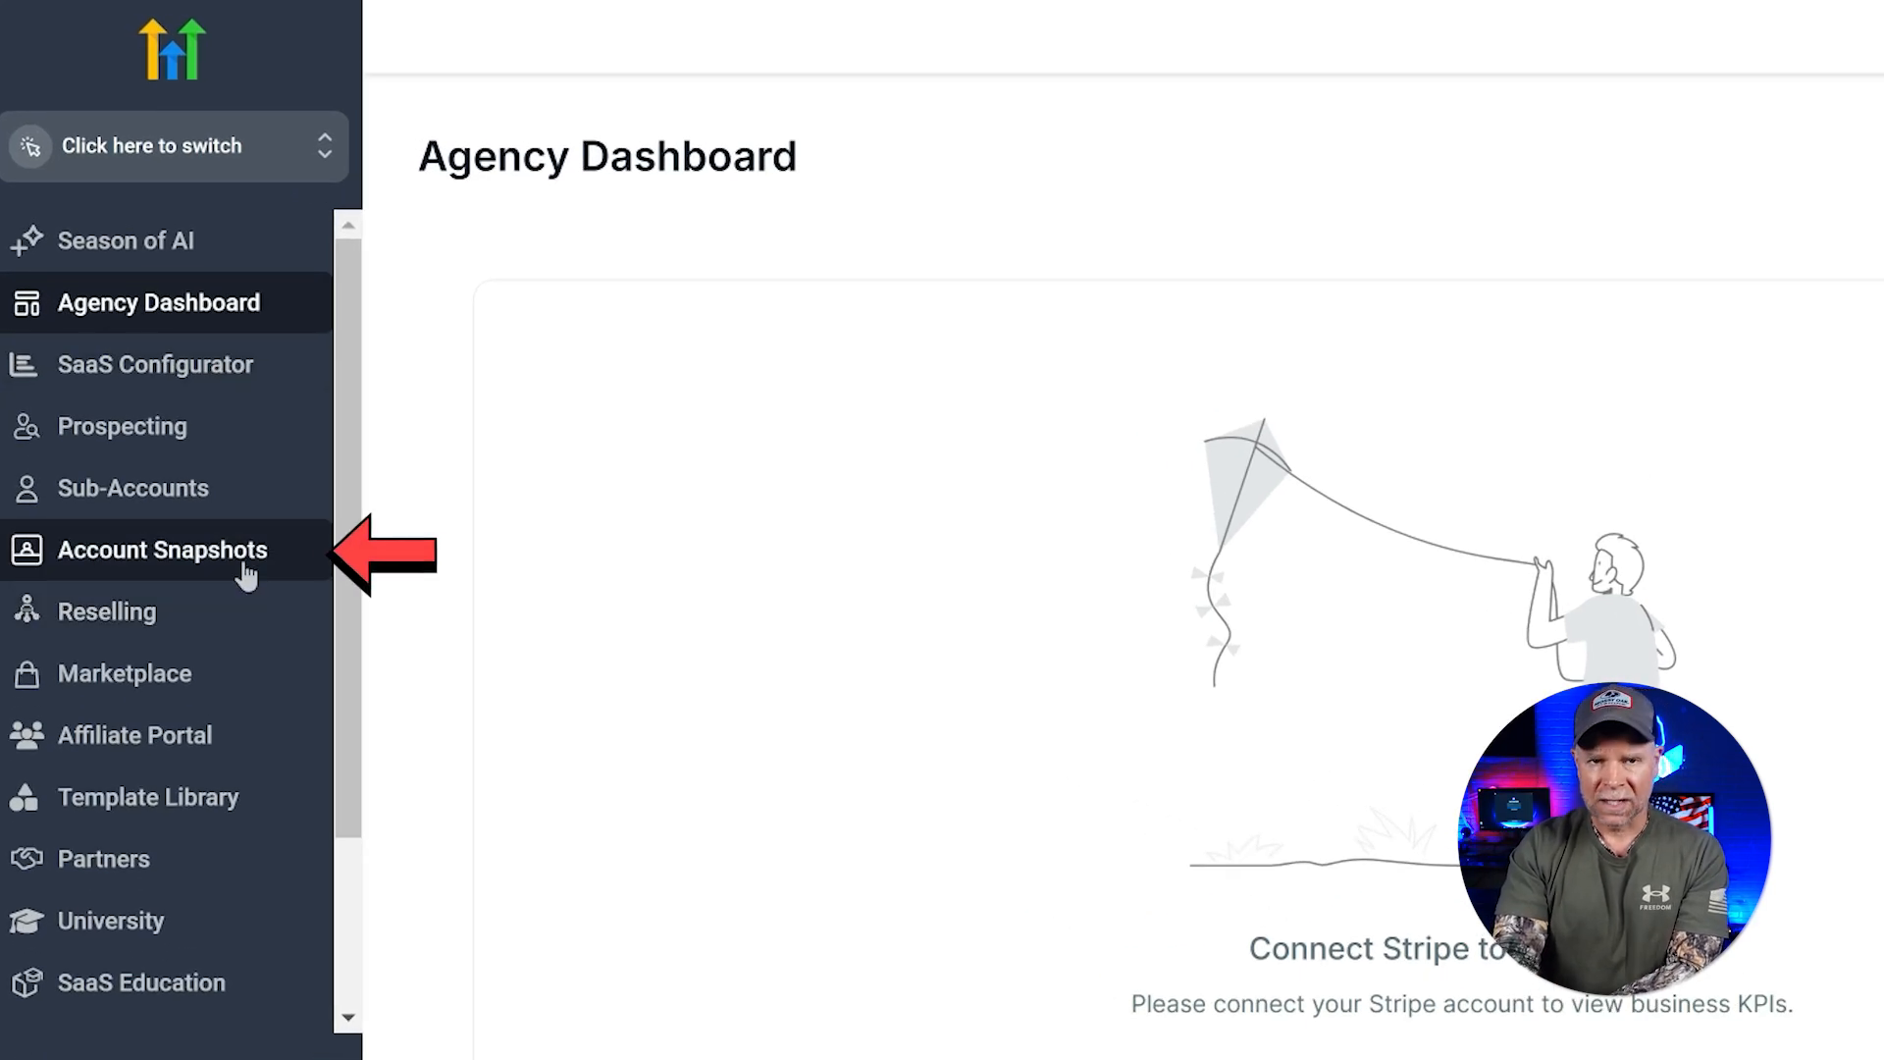
# Go to Account Snapshots from the sidebar, landing on the empty My Snapshots list.
pyautogui.click(162, 550)
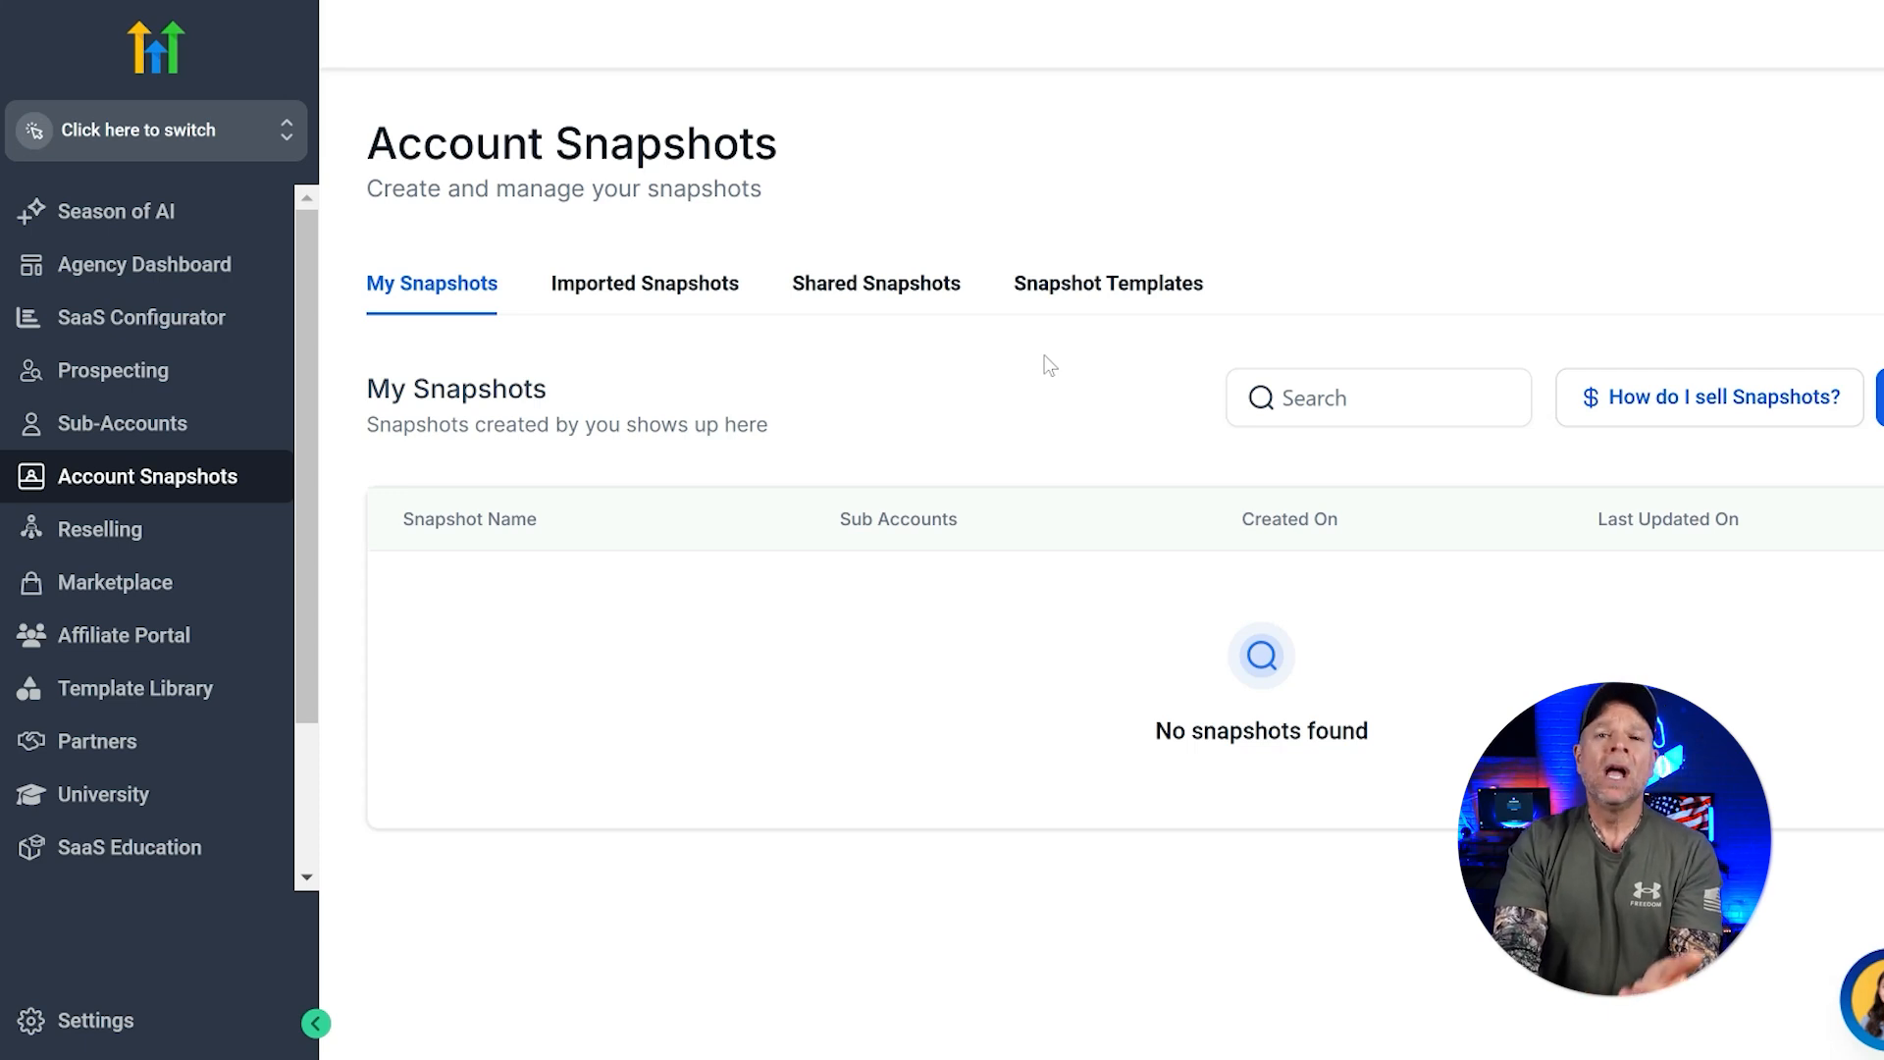
# View the Imported Snapshots and Shared Snapshots lists, both empty.
pyautogui.click(644, 282)
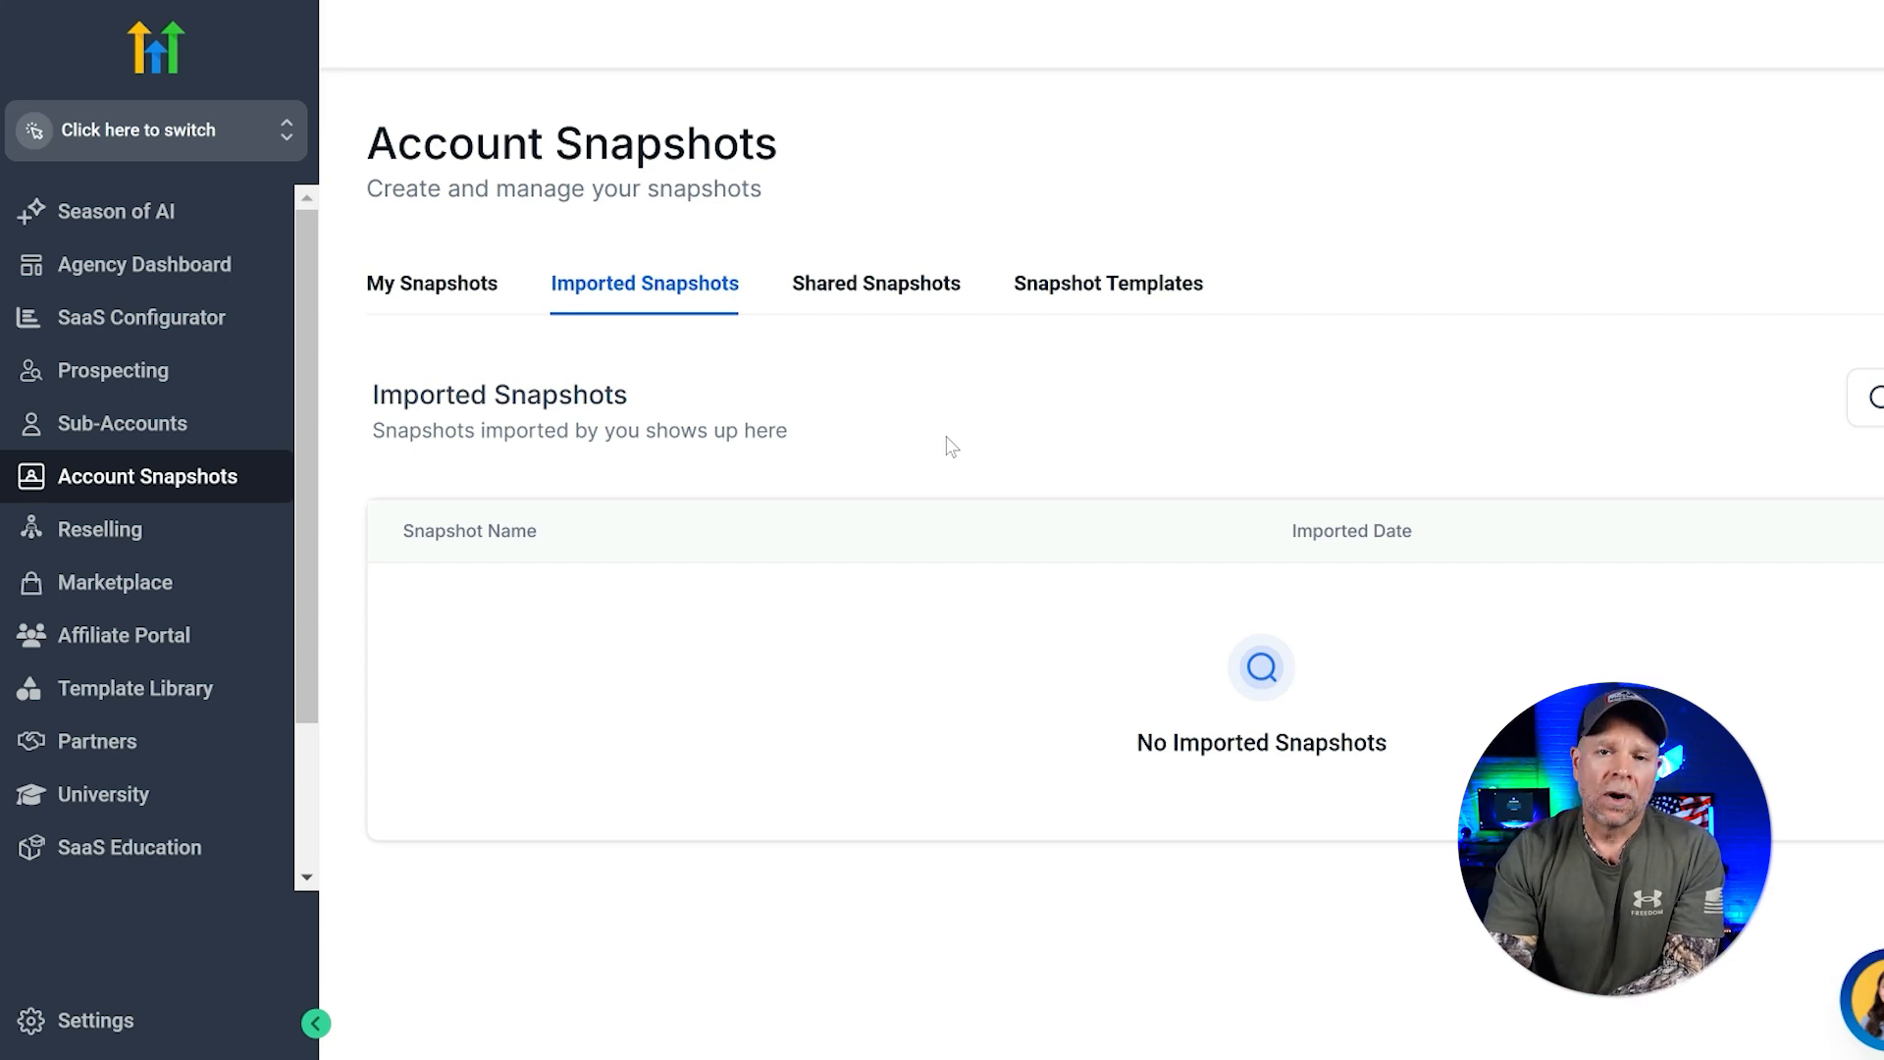
pyautogui.moveTo(925, 401)
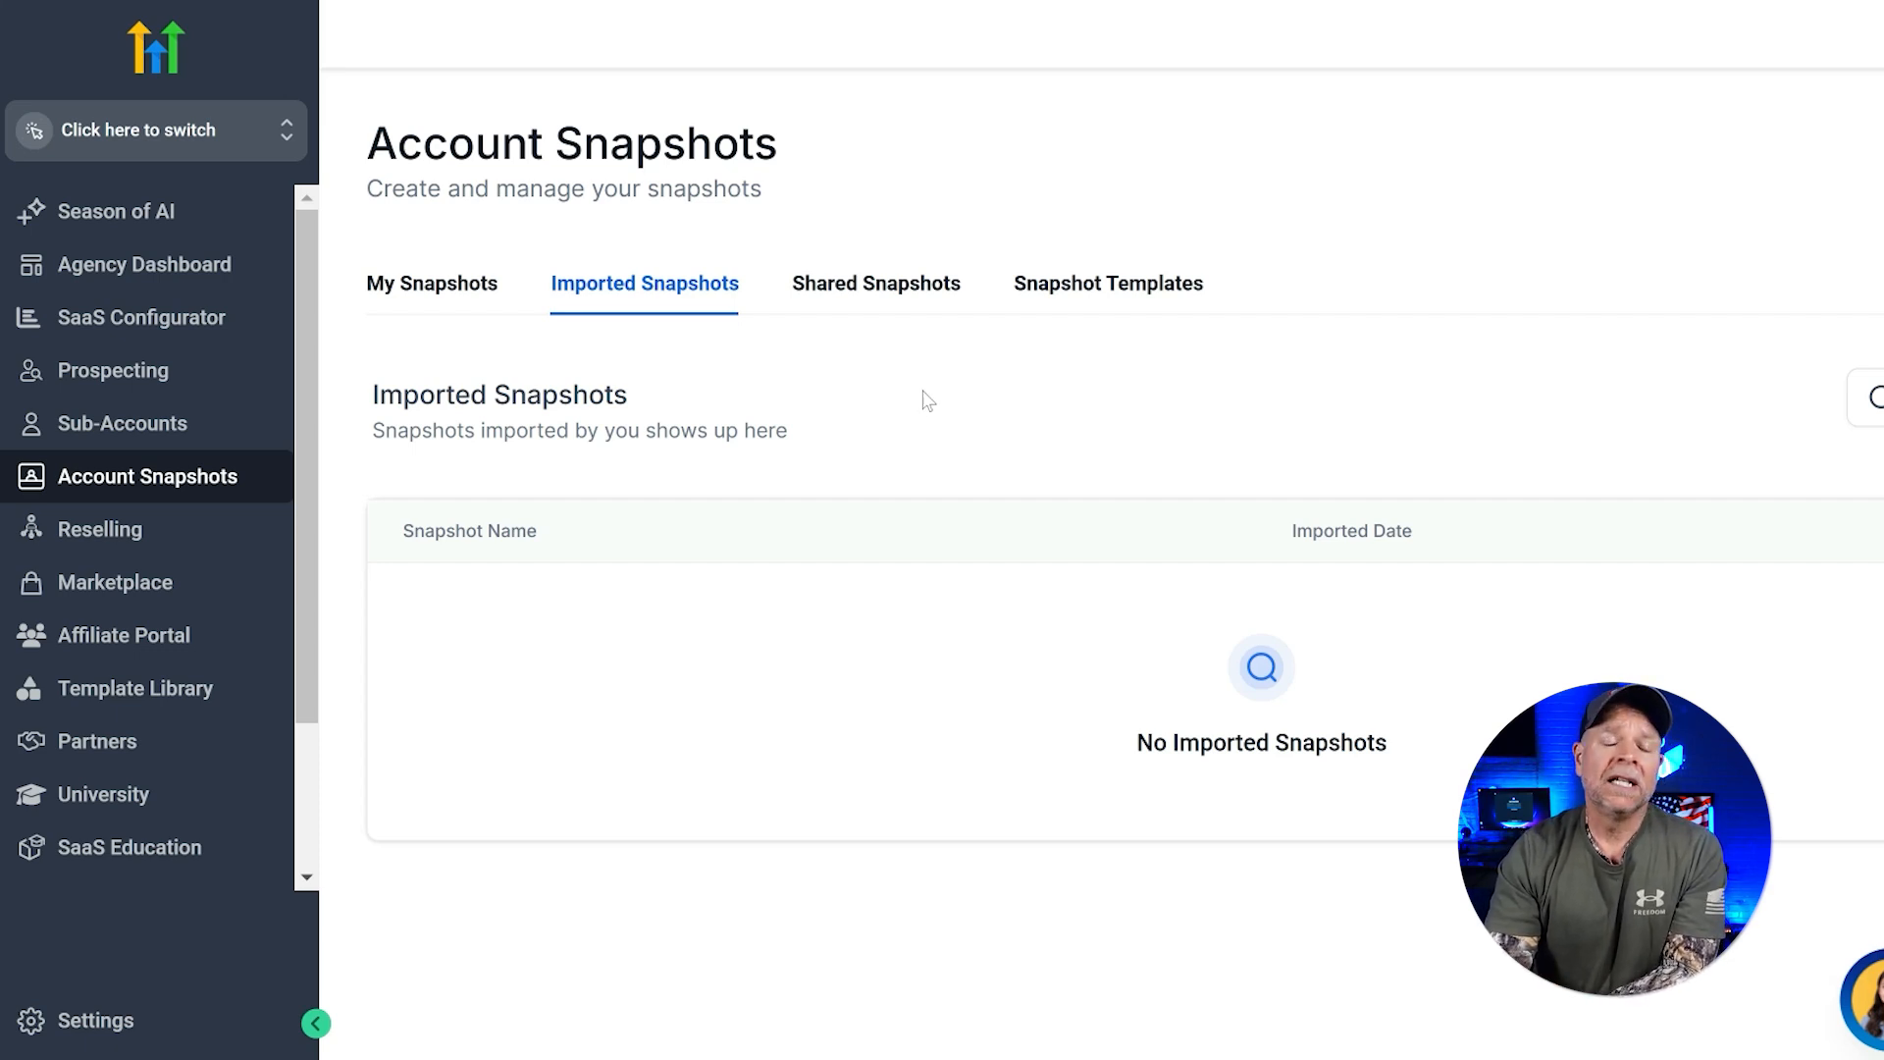
pyautogui.click(876, 283)
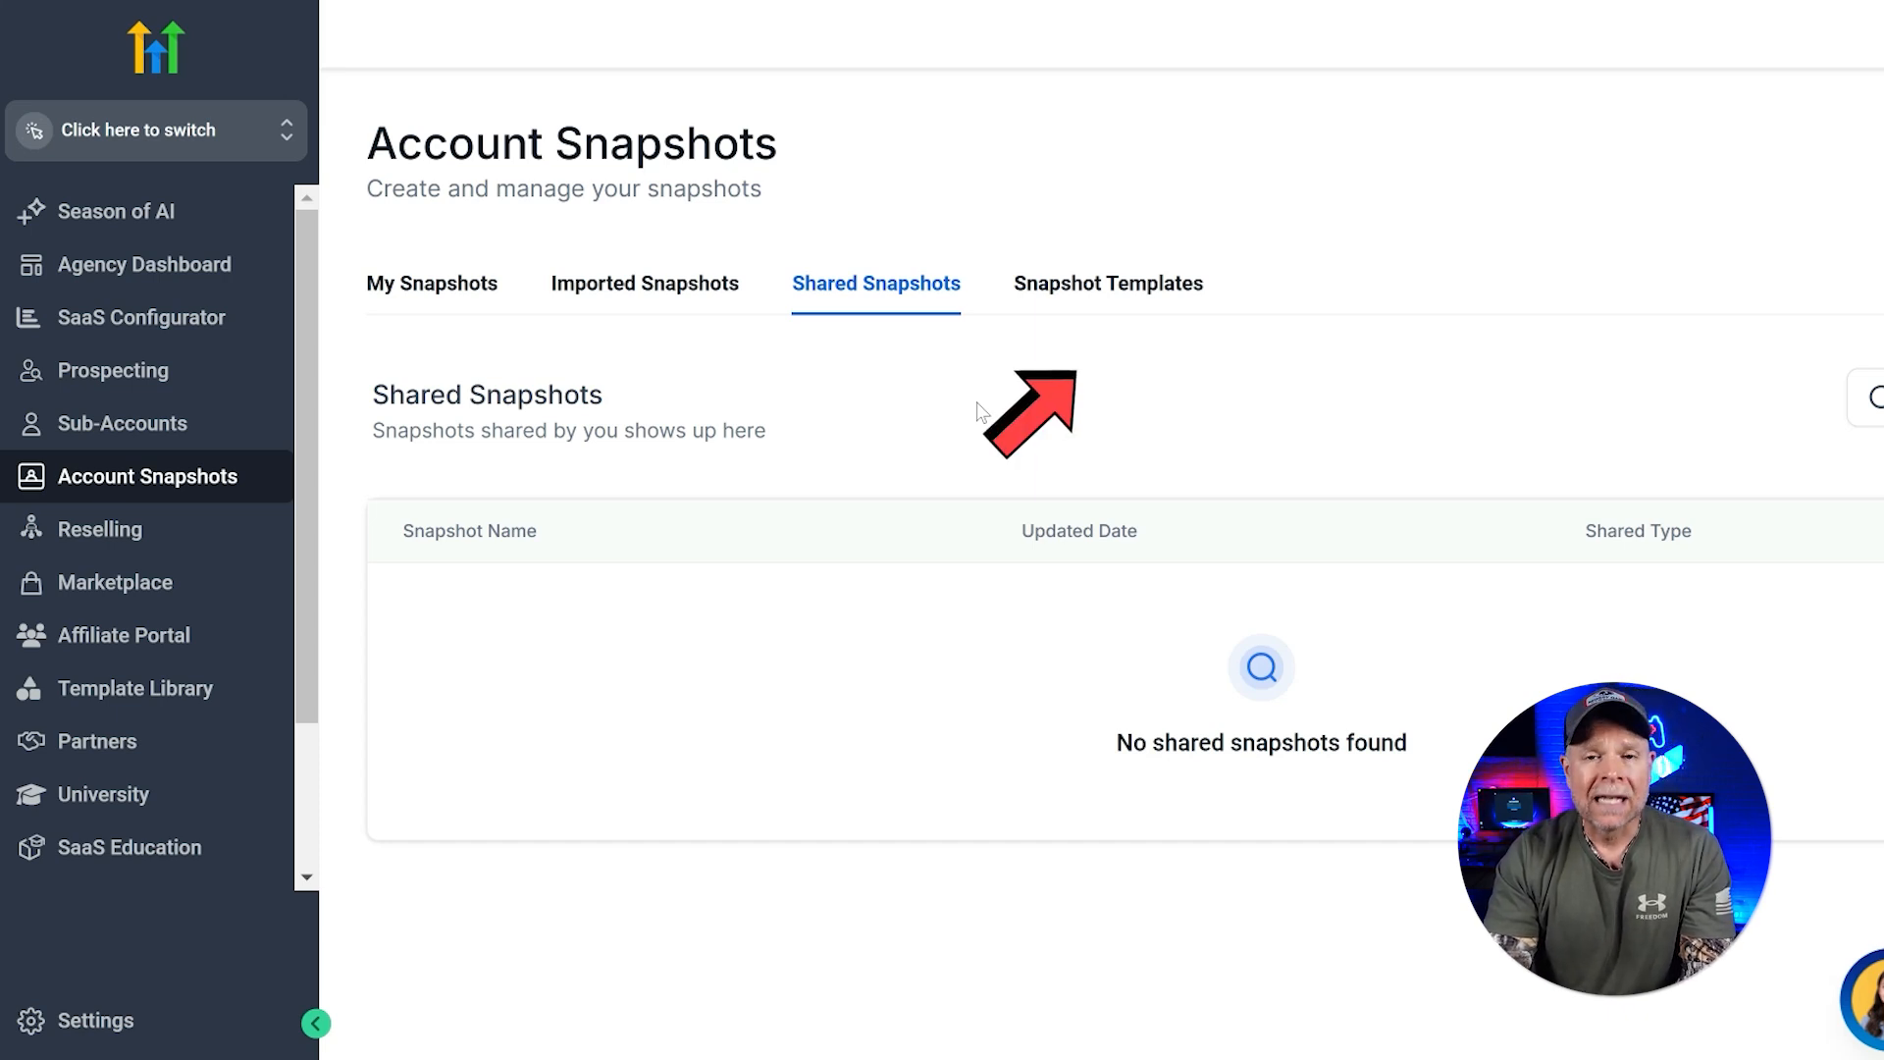
# Browse the Snapshot Templates gallery, then return to My Snapshots.
pyautogui.click(1107, 282)
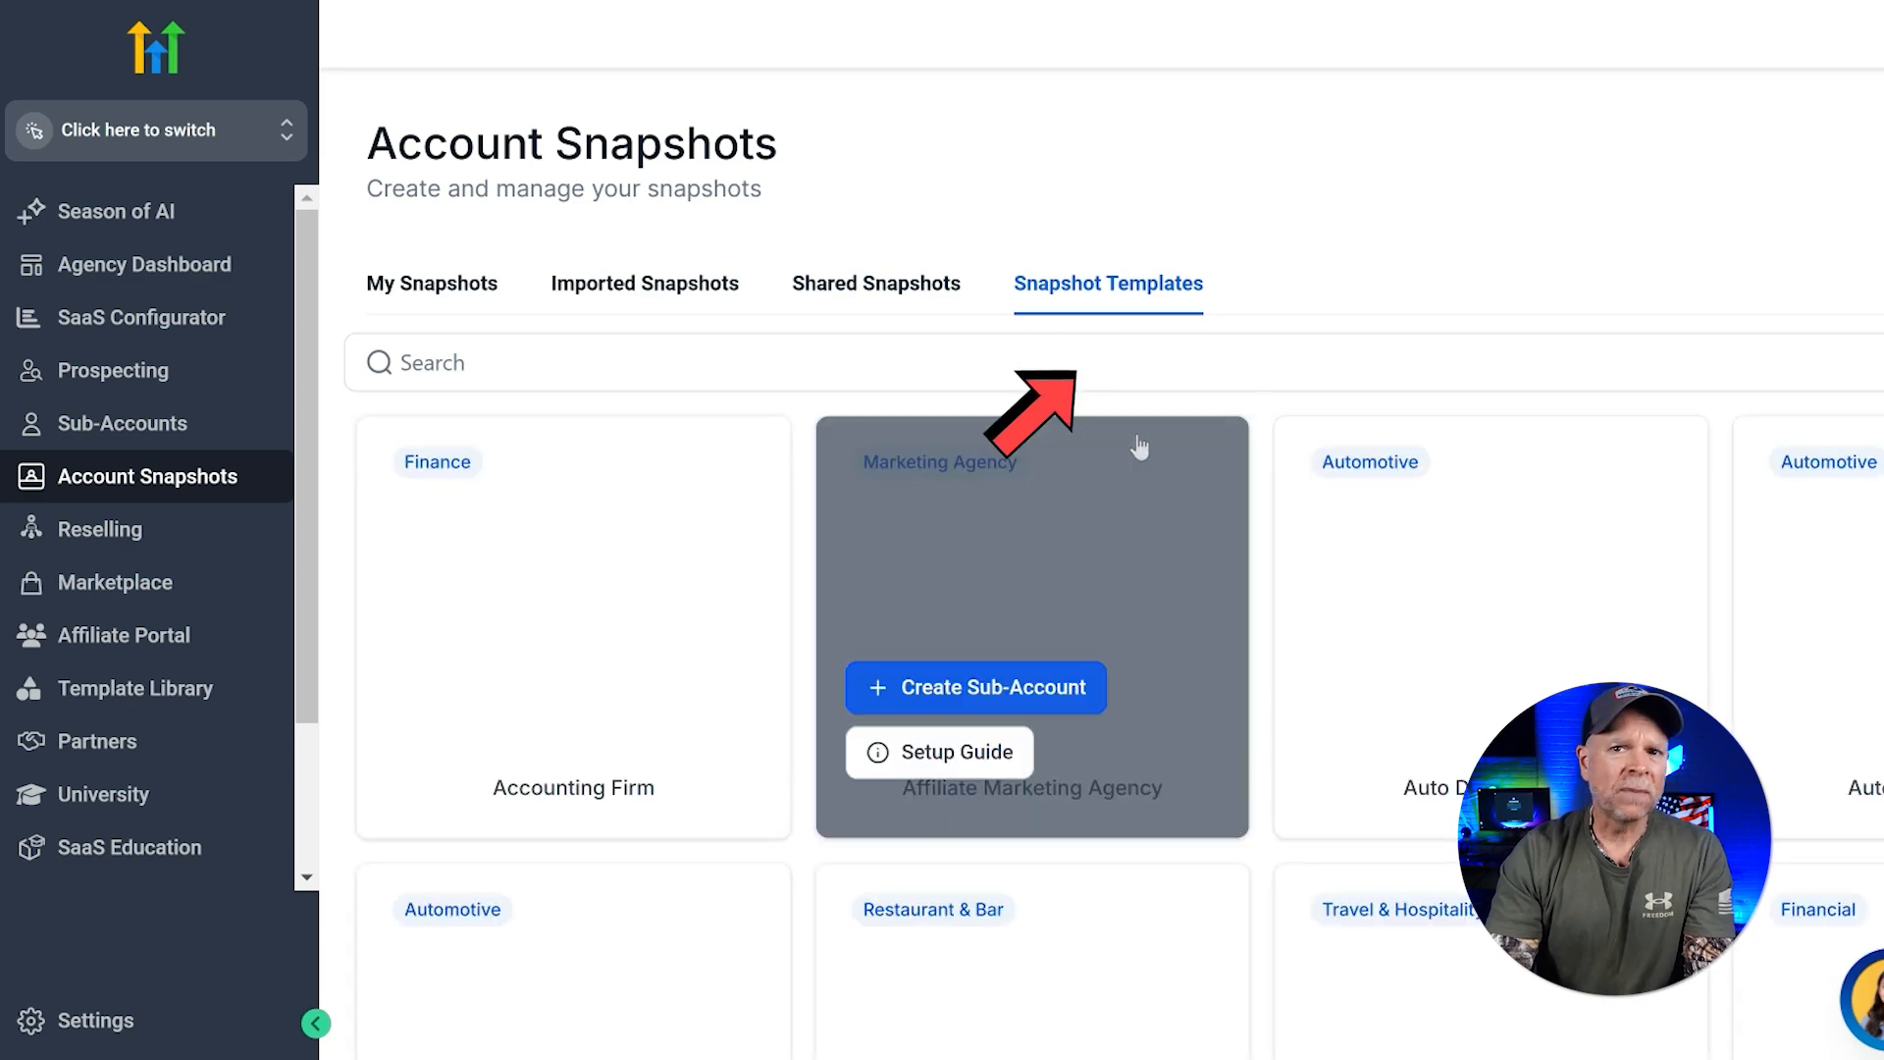
pyautogui.moveTo(1555, 318)
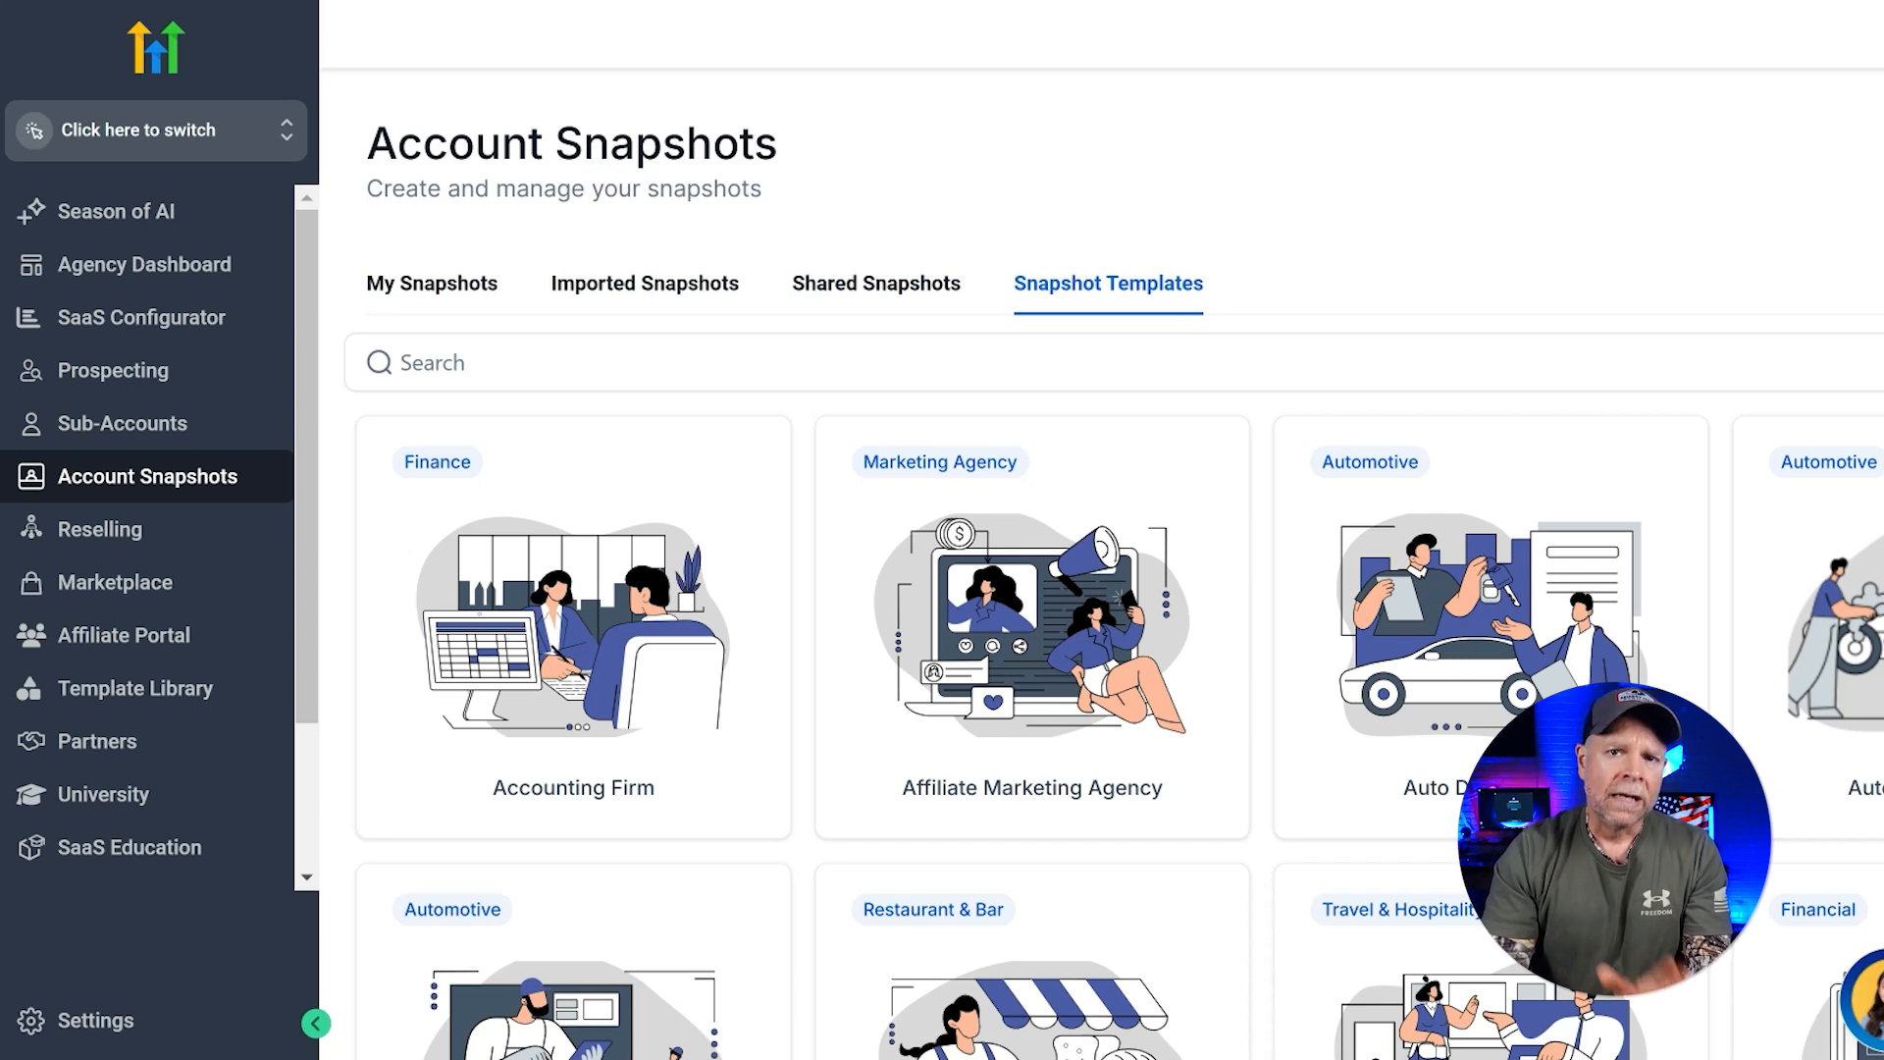
pyautogui.moveTo(1804, 173)
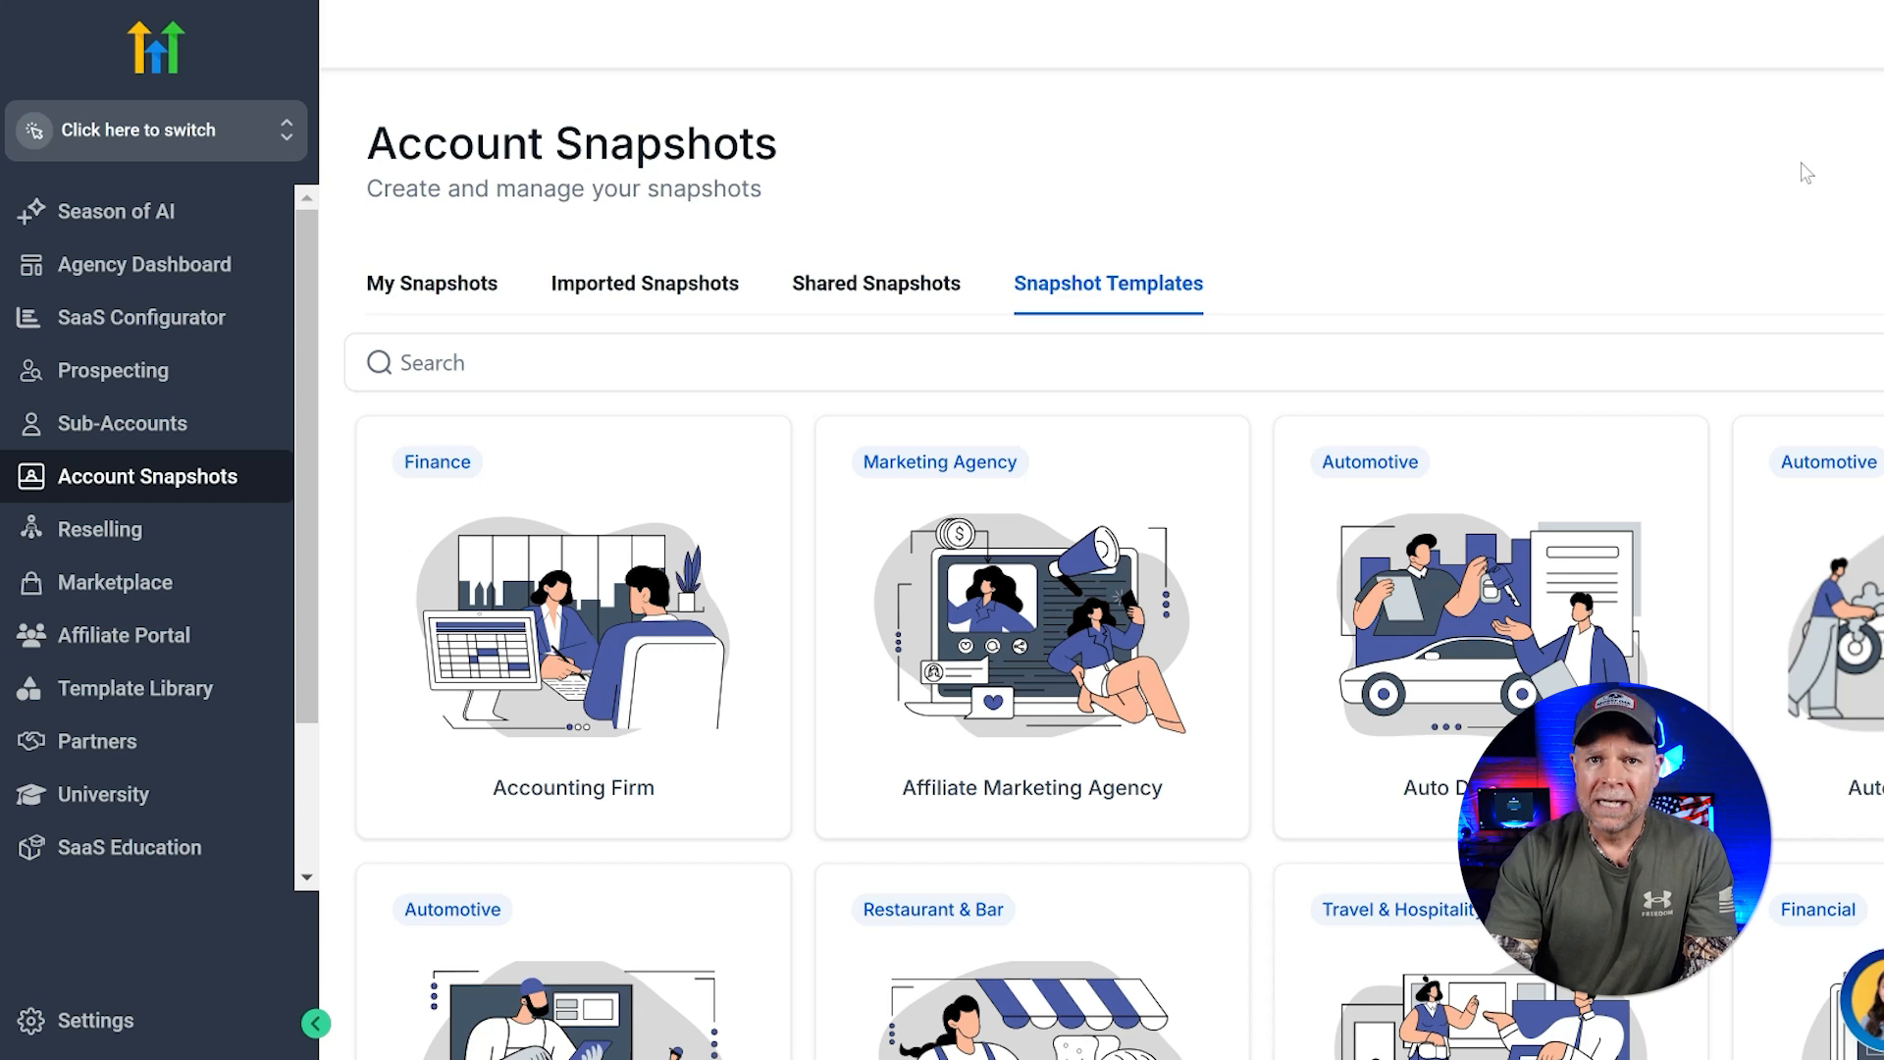
pyautogui.moveTo(1637, 227)
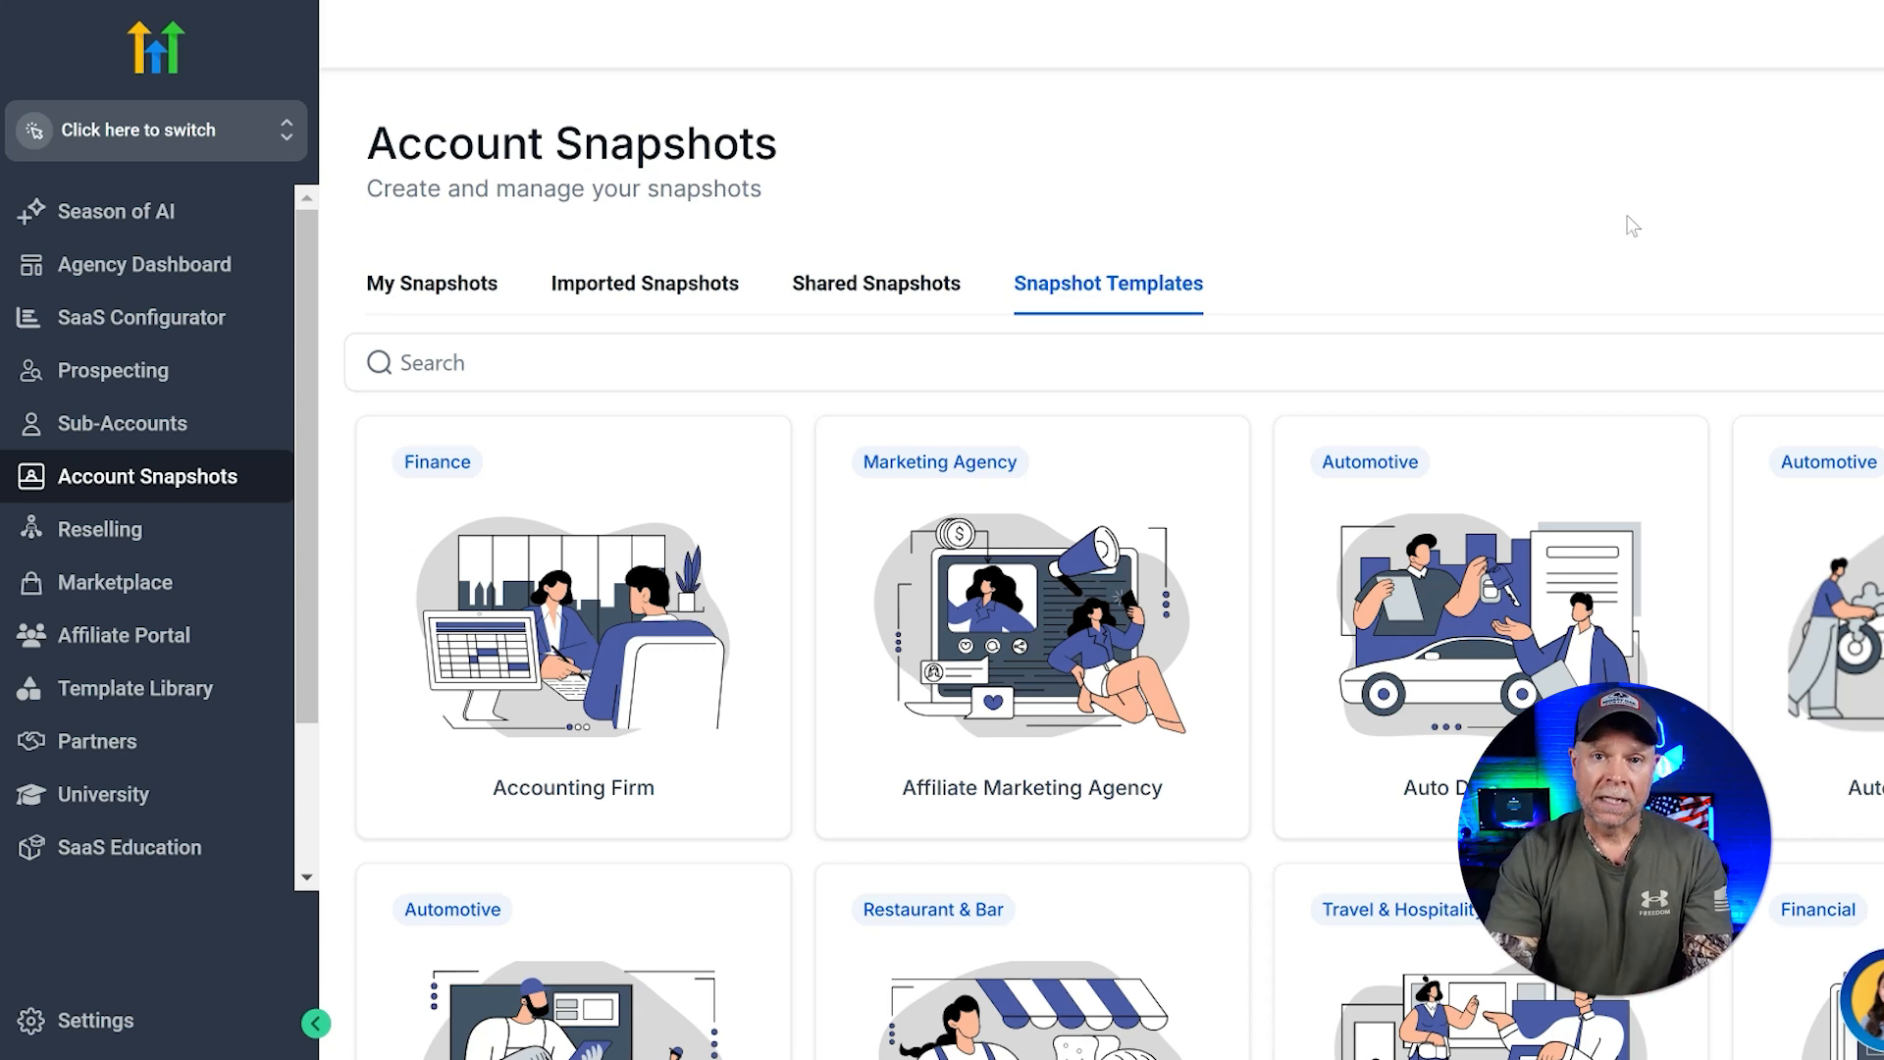
pyautogui.click(430, 282)
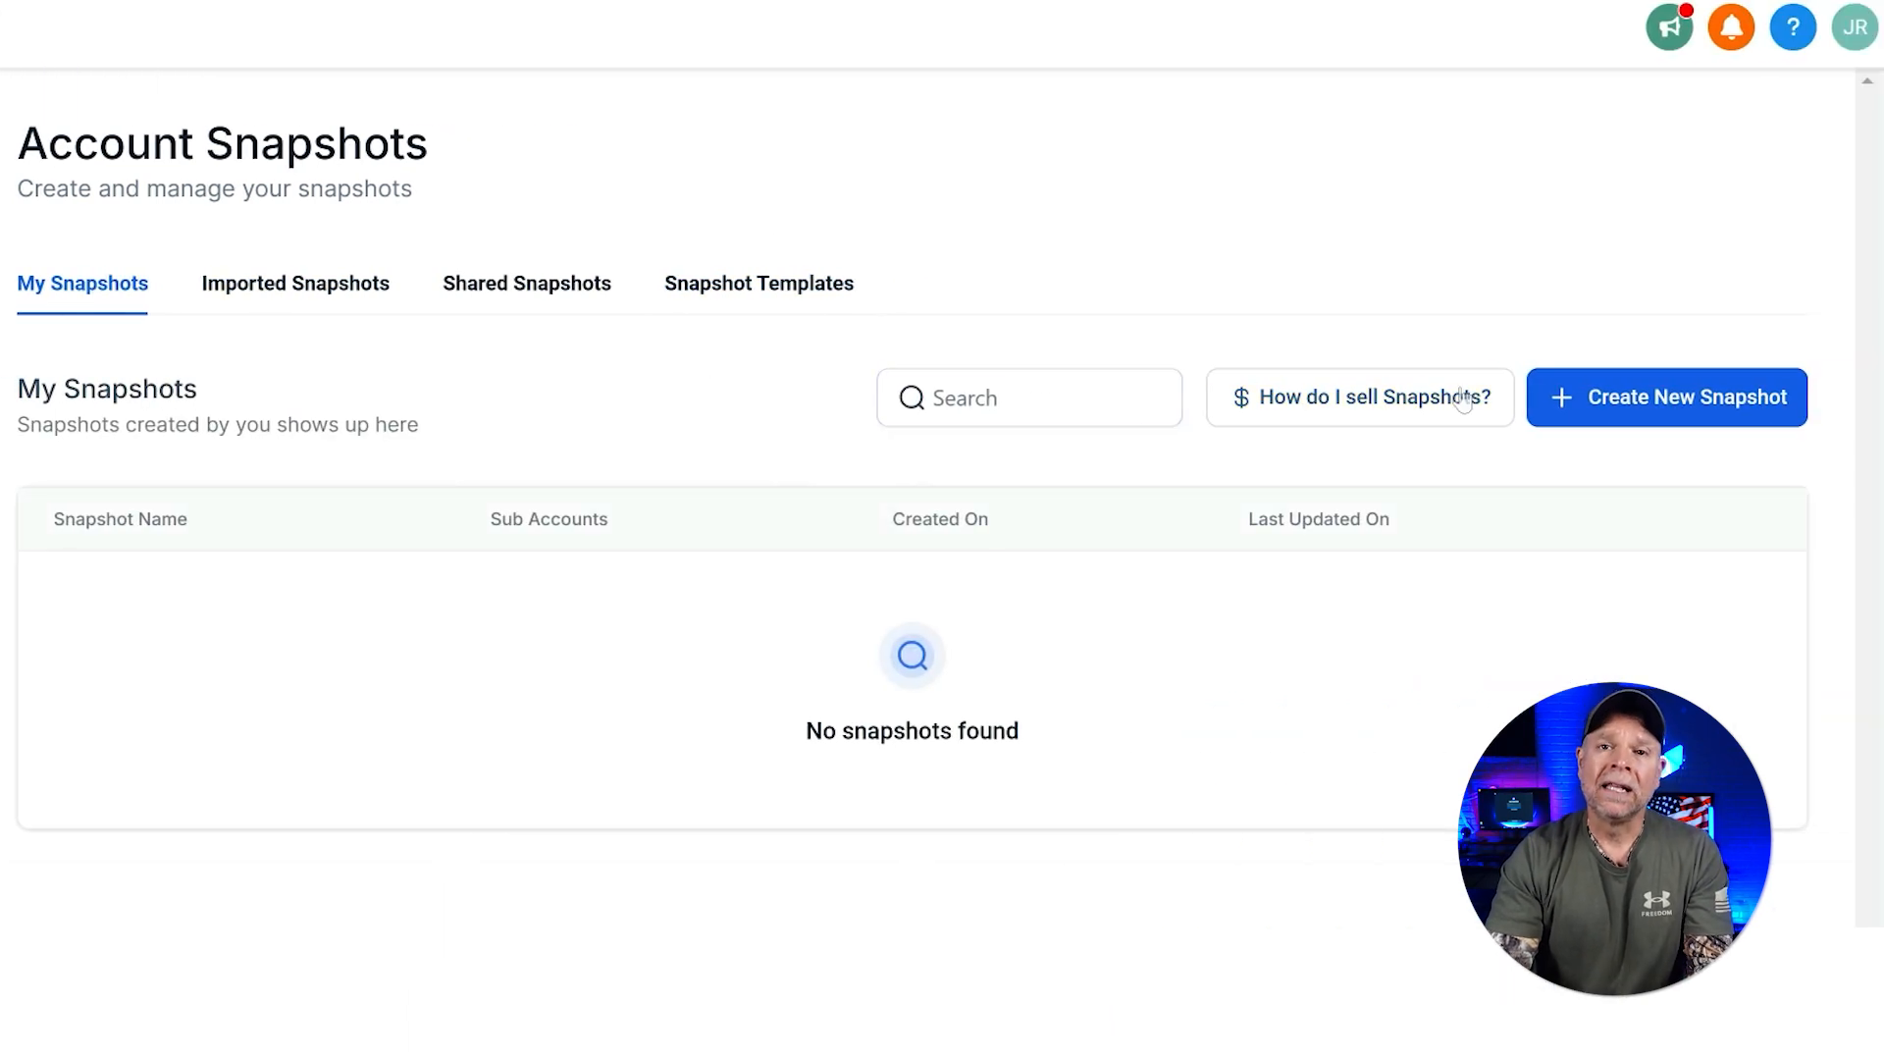
# Start a new snapshot named 'demo' based on the Productive Road sub-account and go Next.
pyautogui.click(1667, 396)
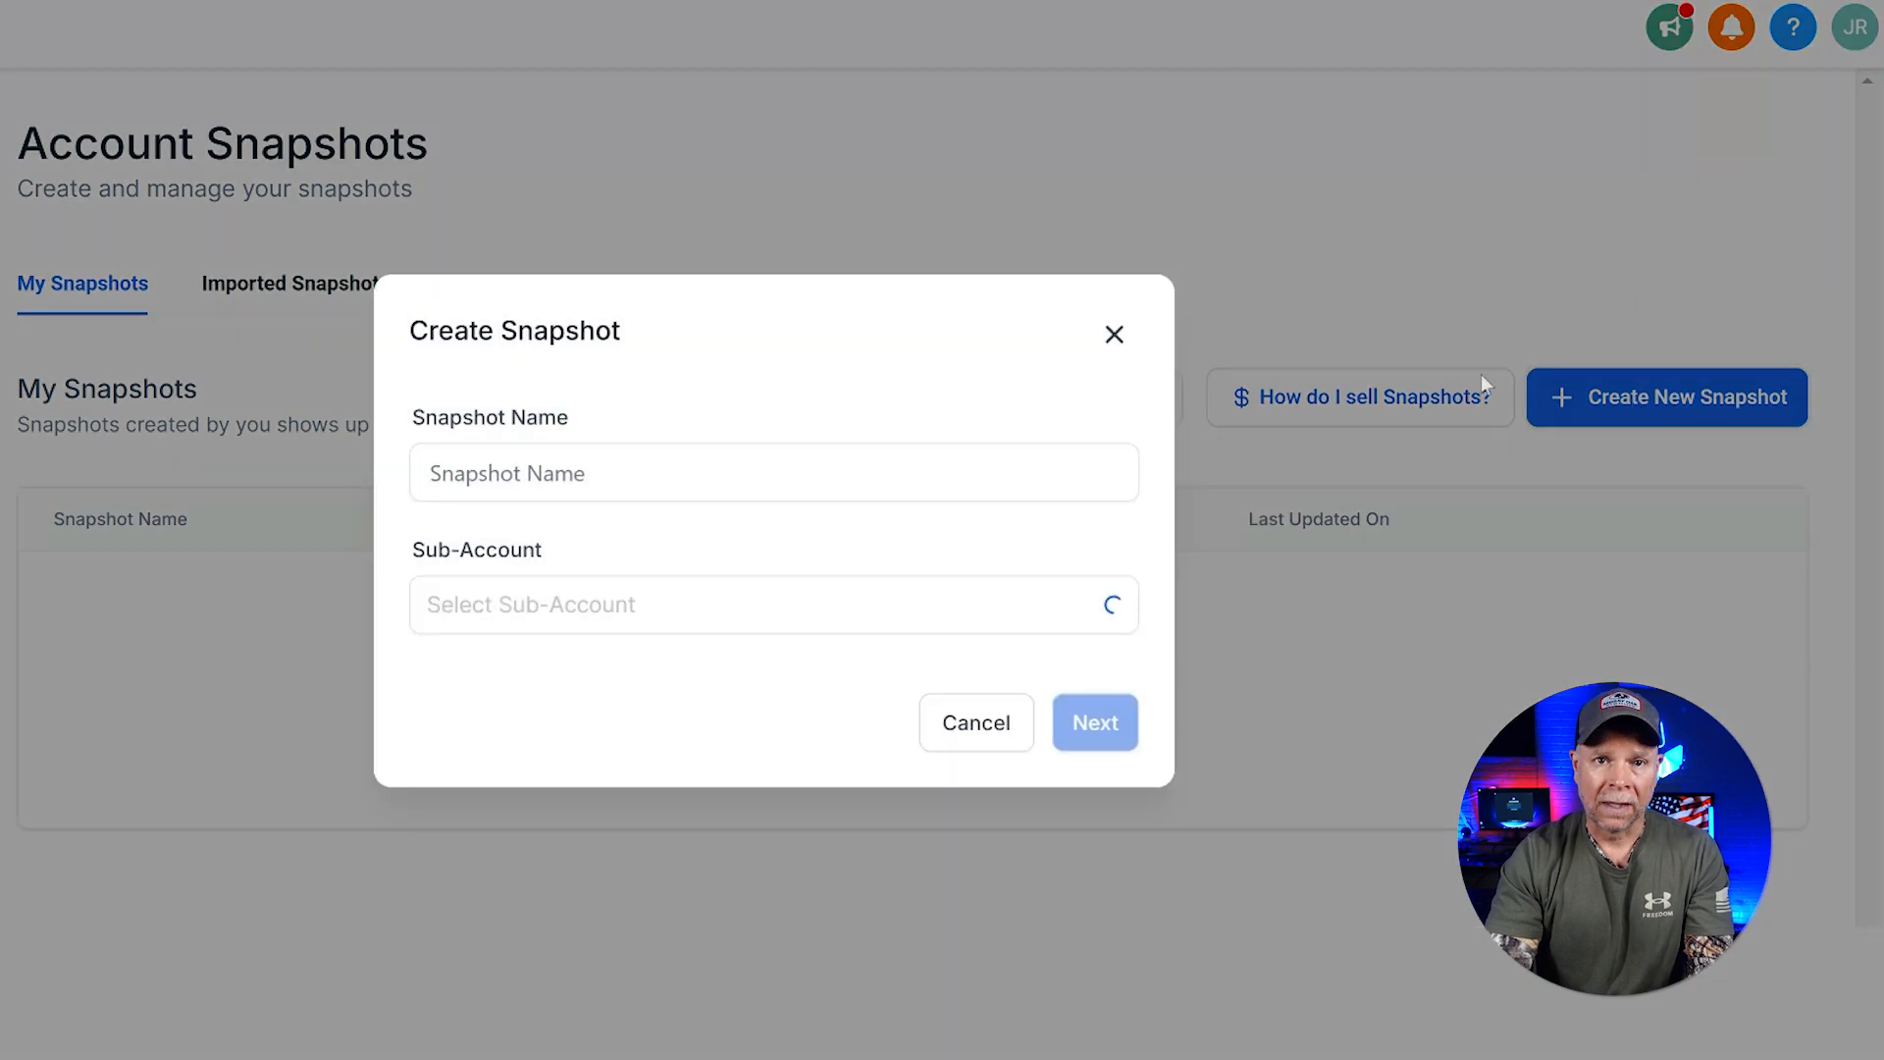
pyautogui.click(774, 473)
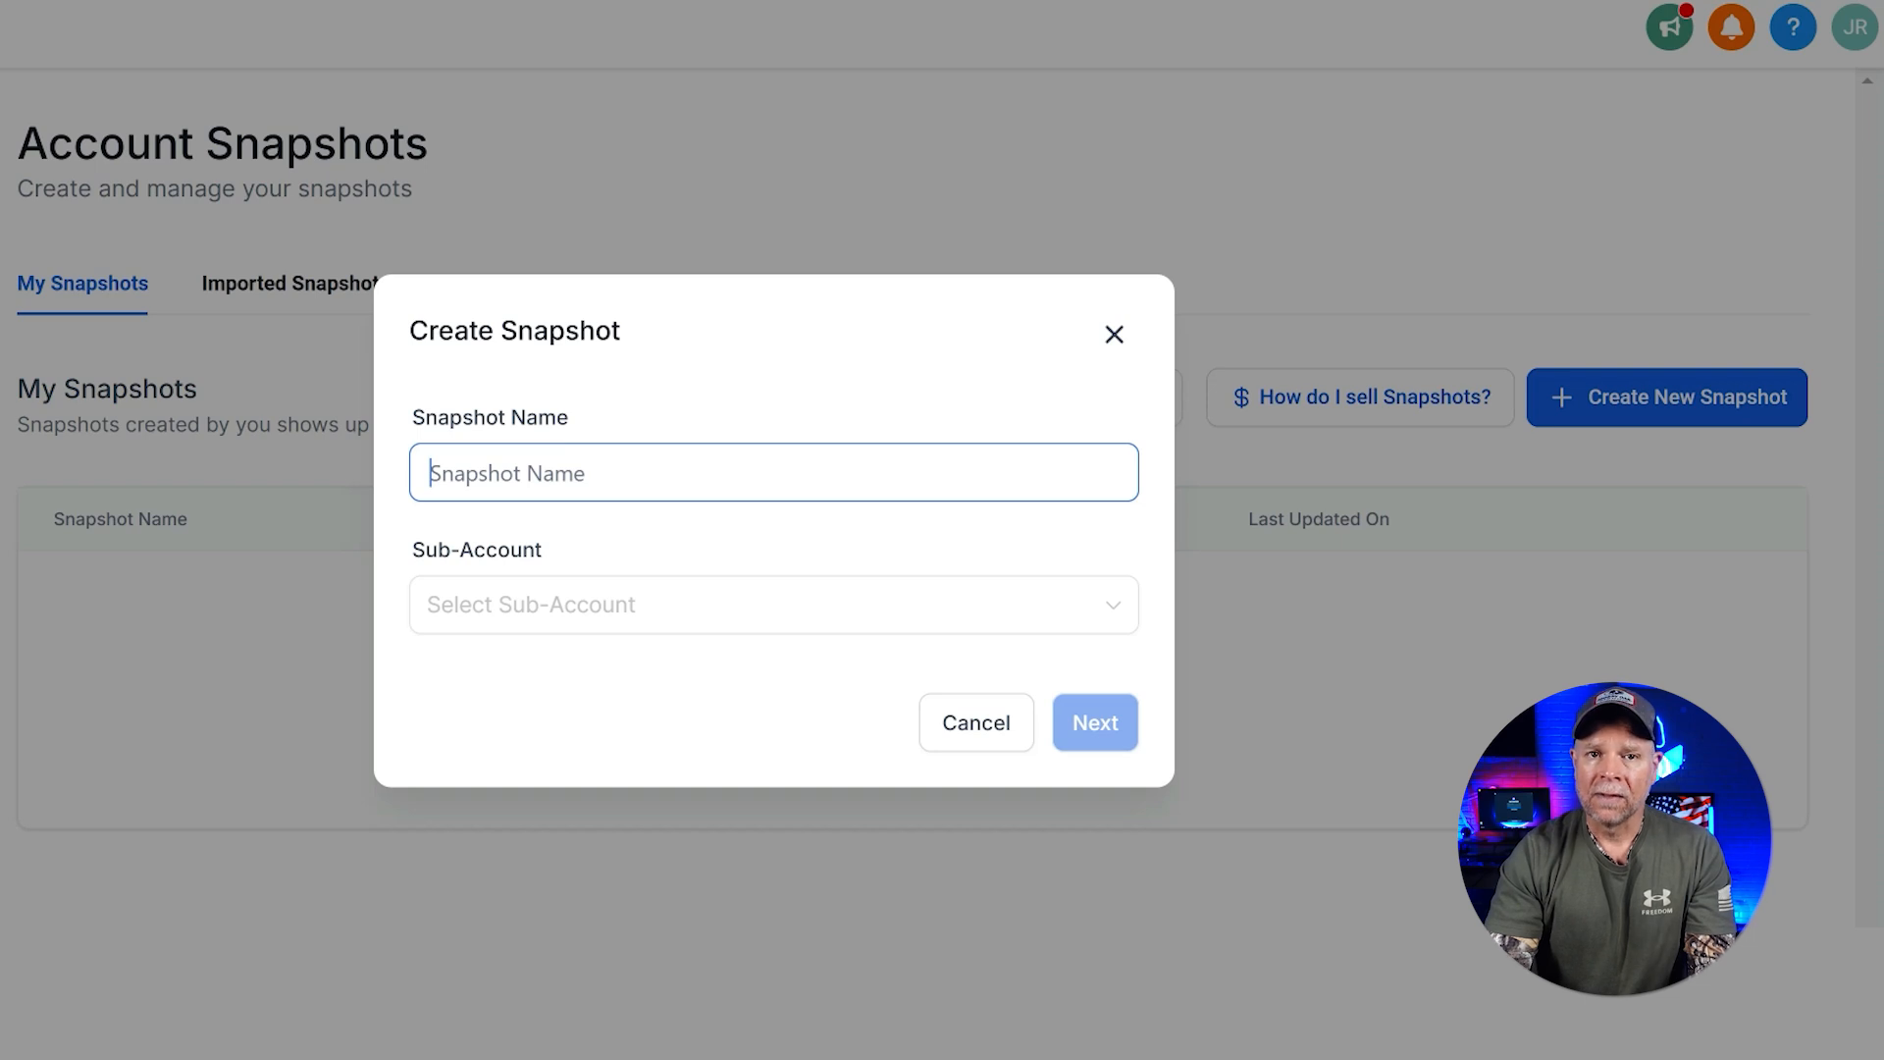
pyautogui.write('dem')
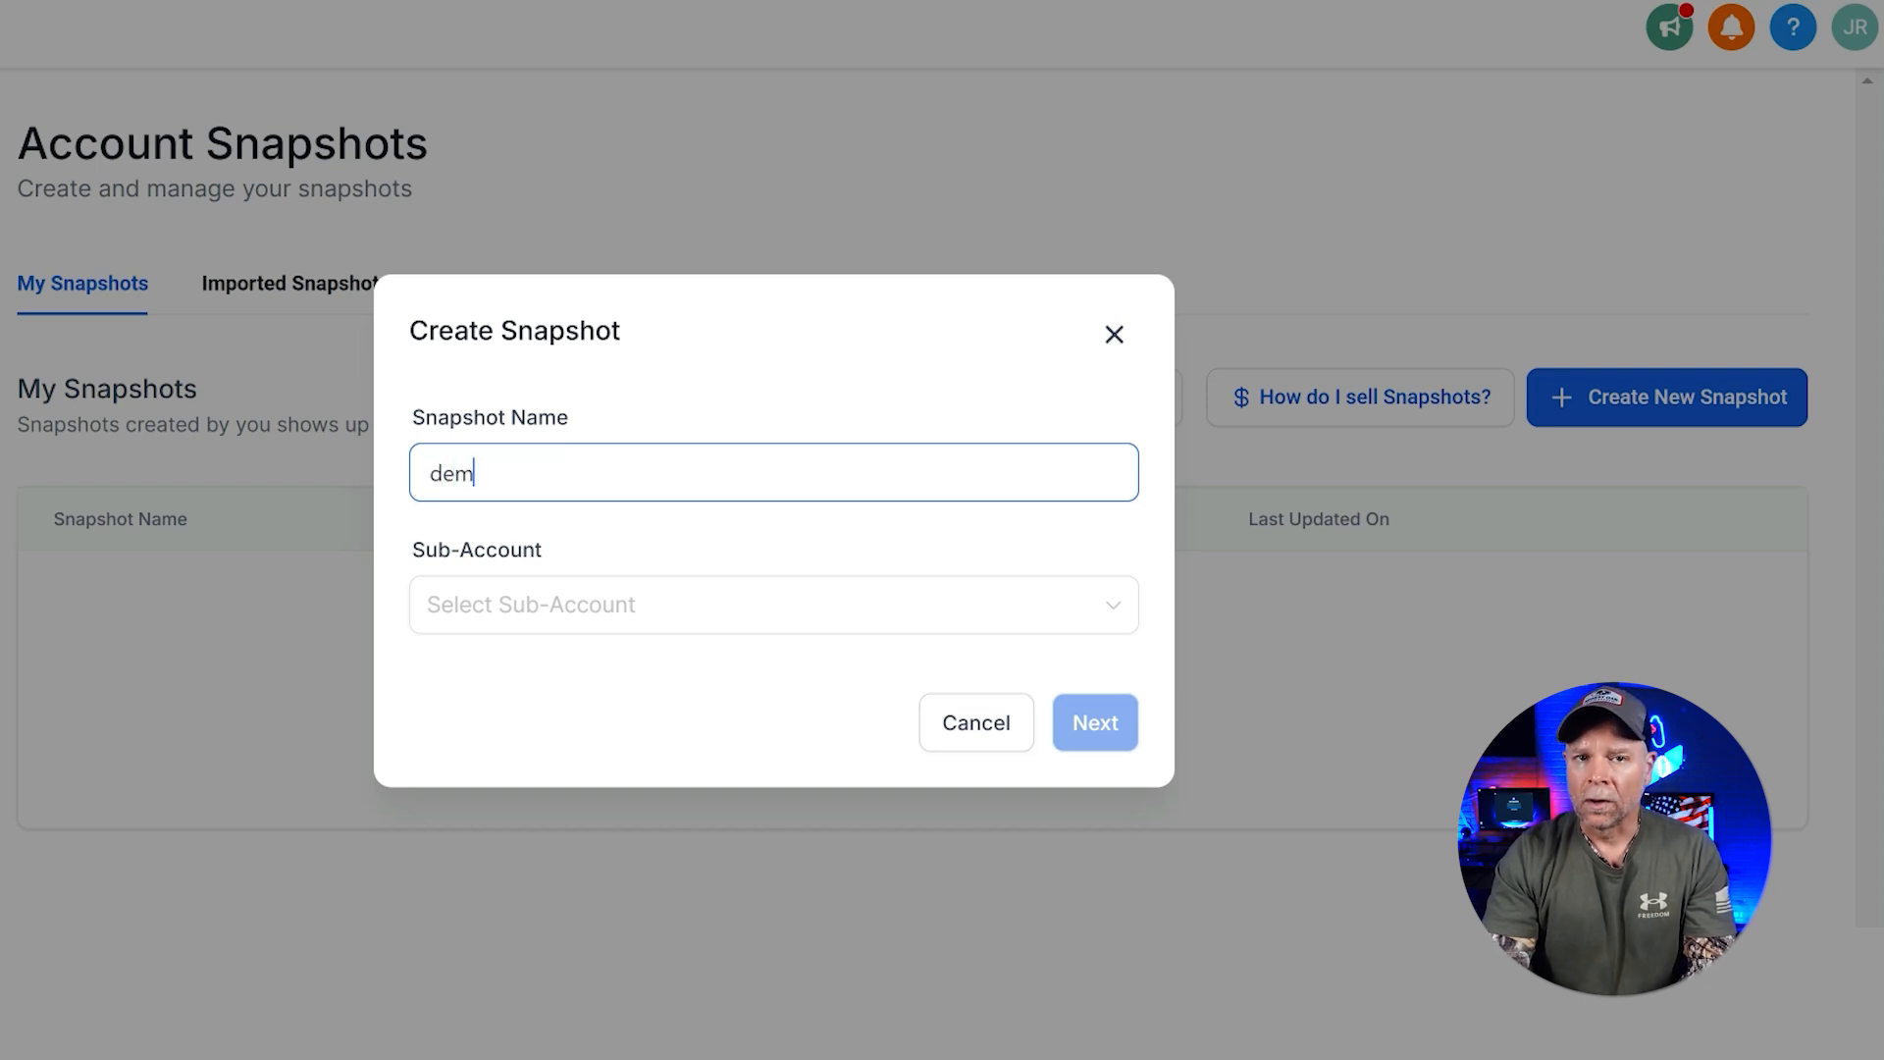
pyautogui.click(773, 605)
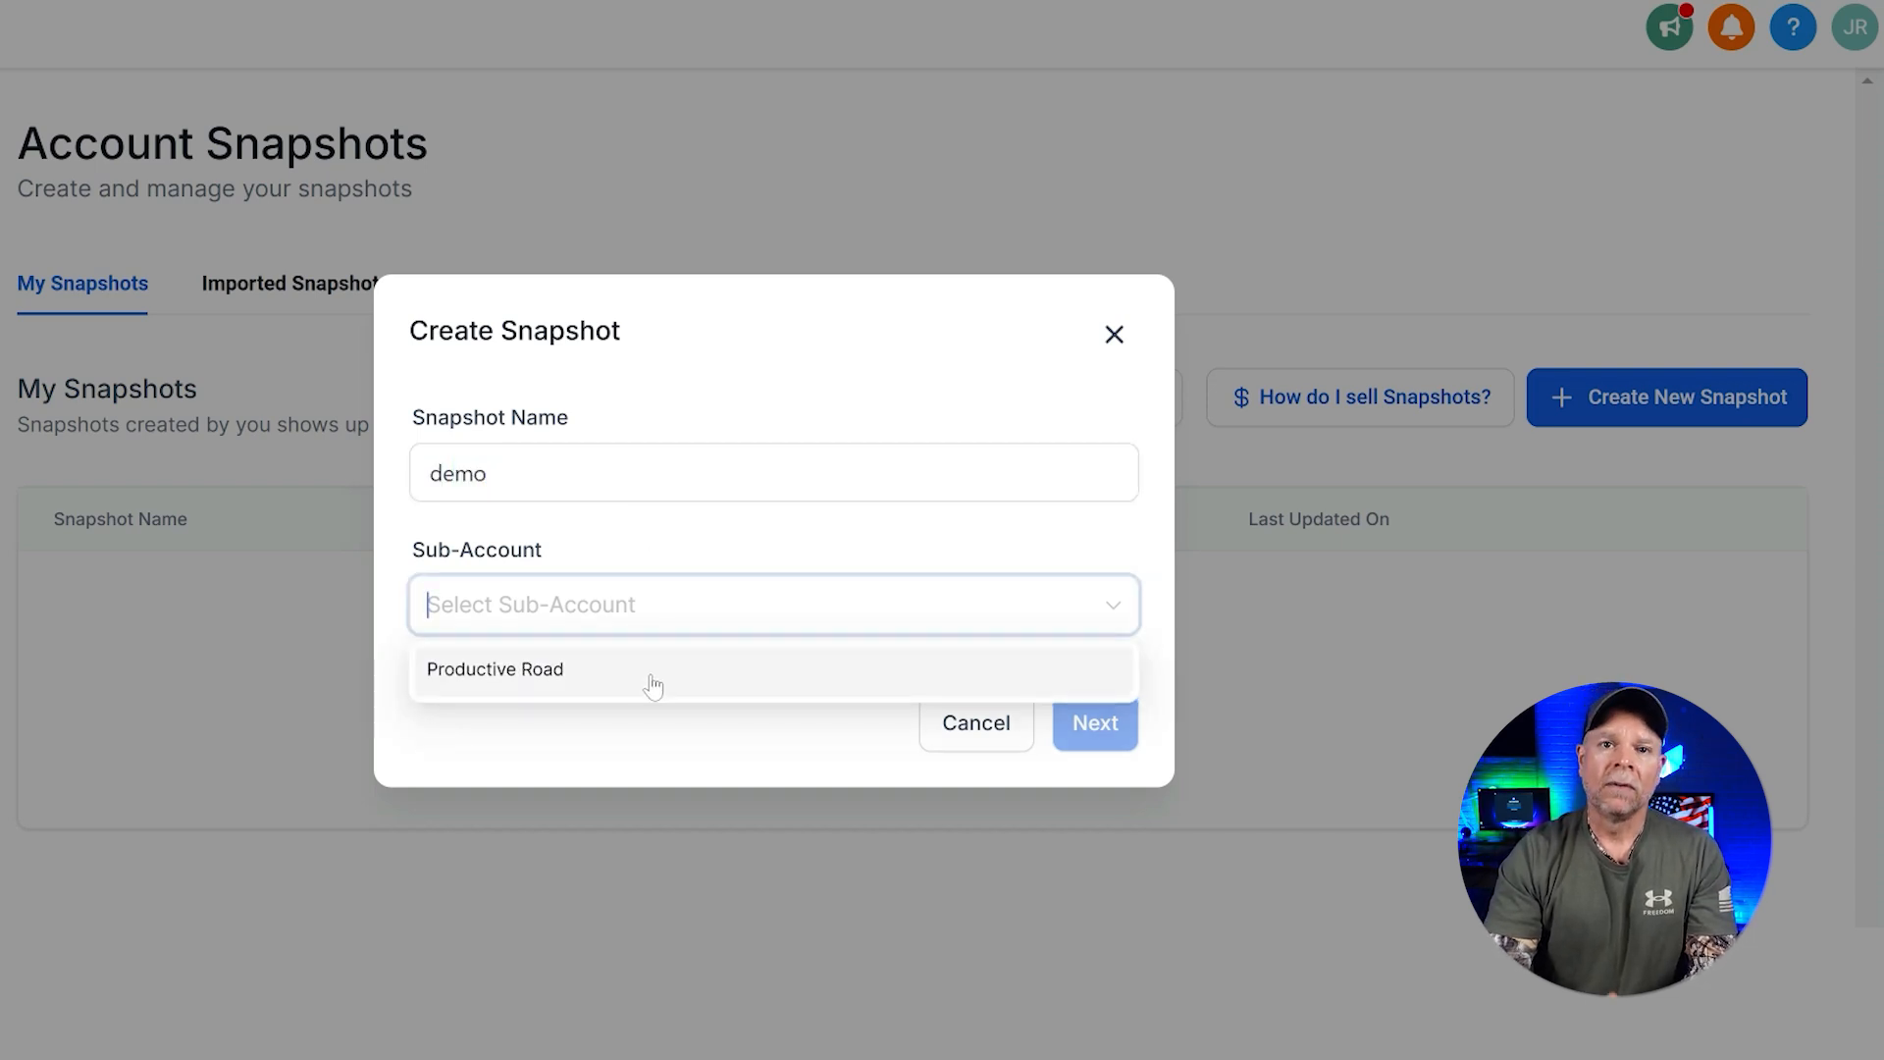
pyautogui.click(494, 669)
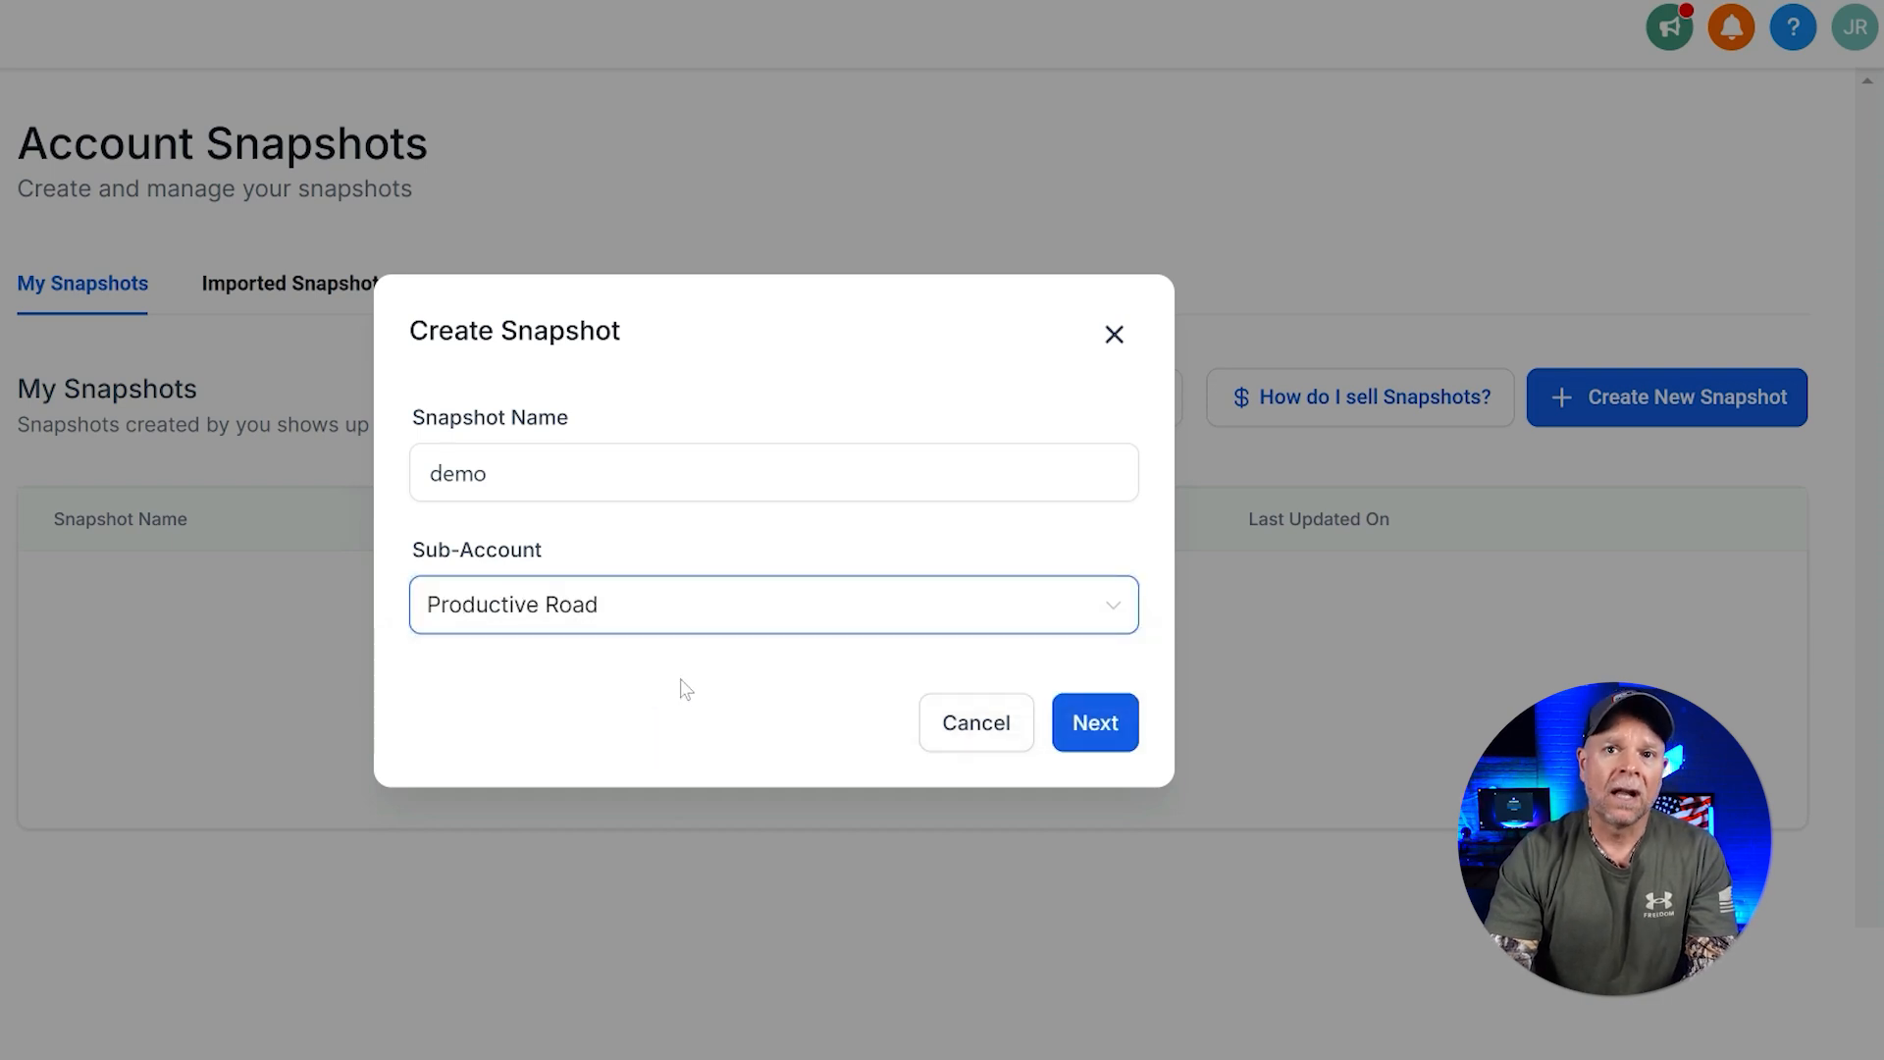
pyautogui.click(1093, 722)
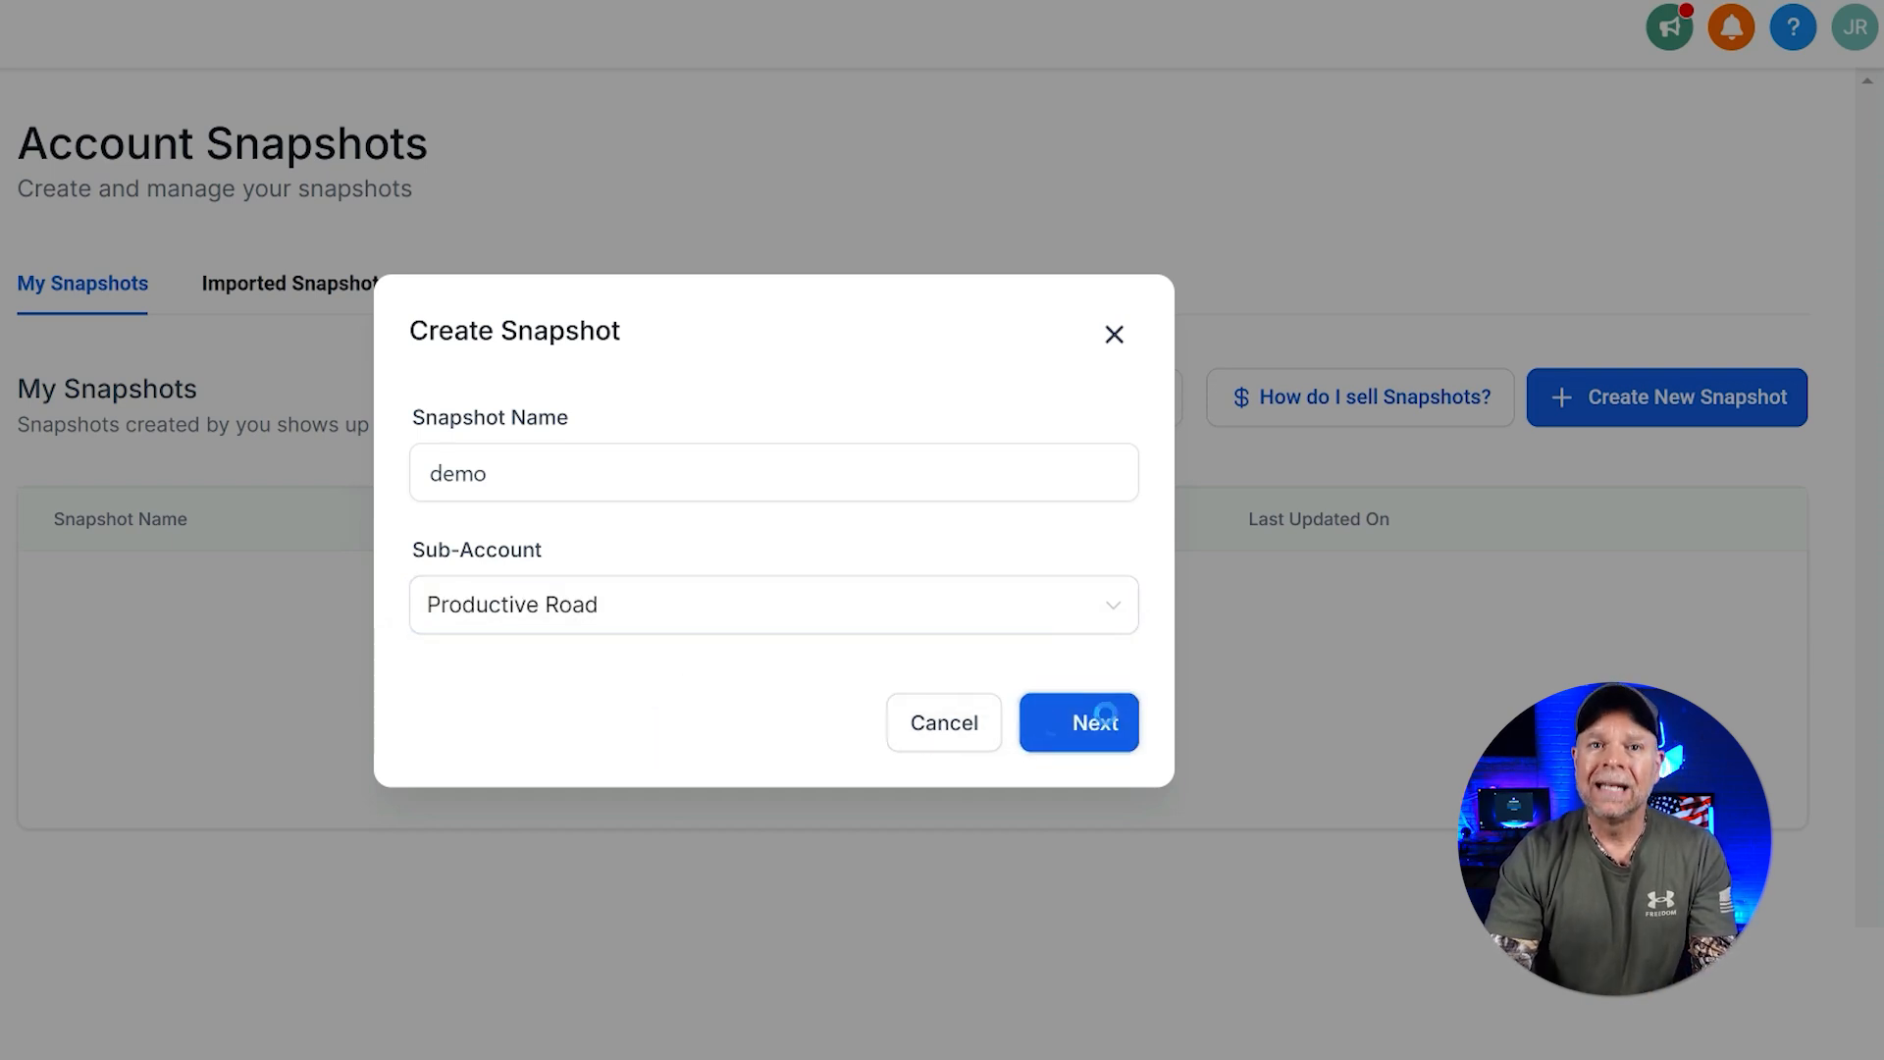
pyautogui.click(1078, 723)
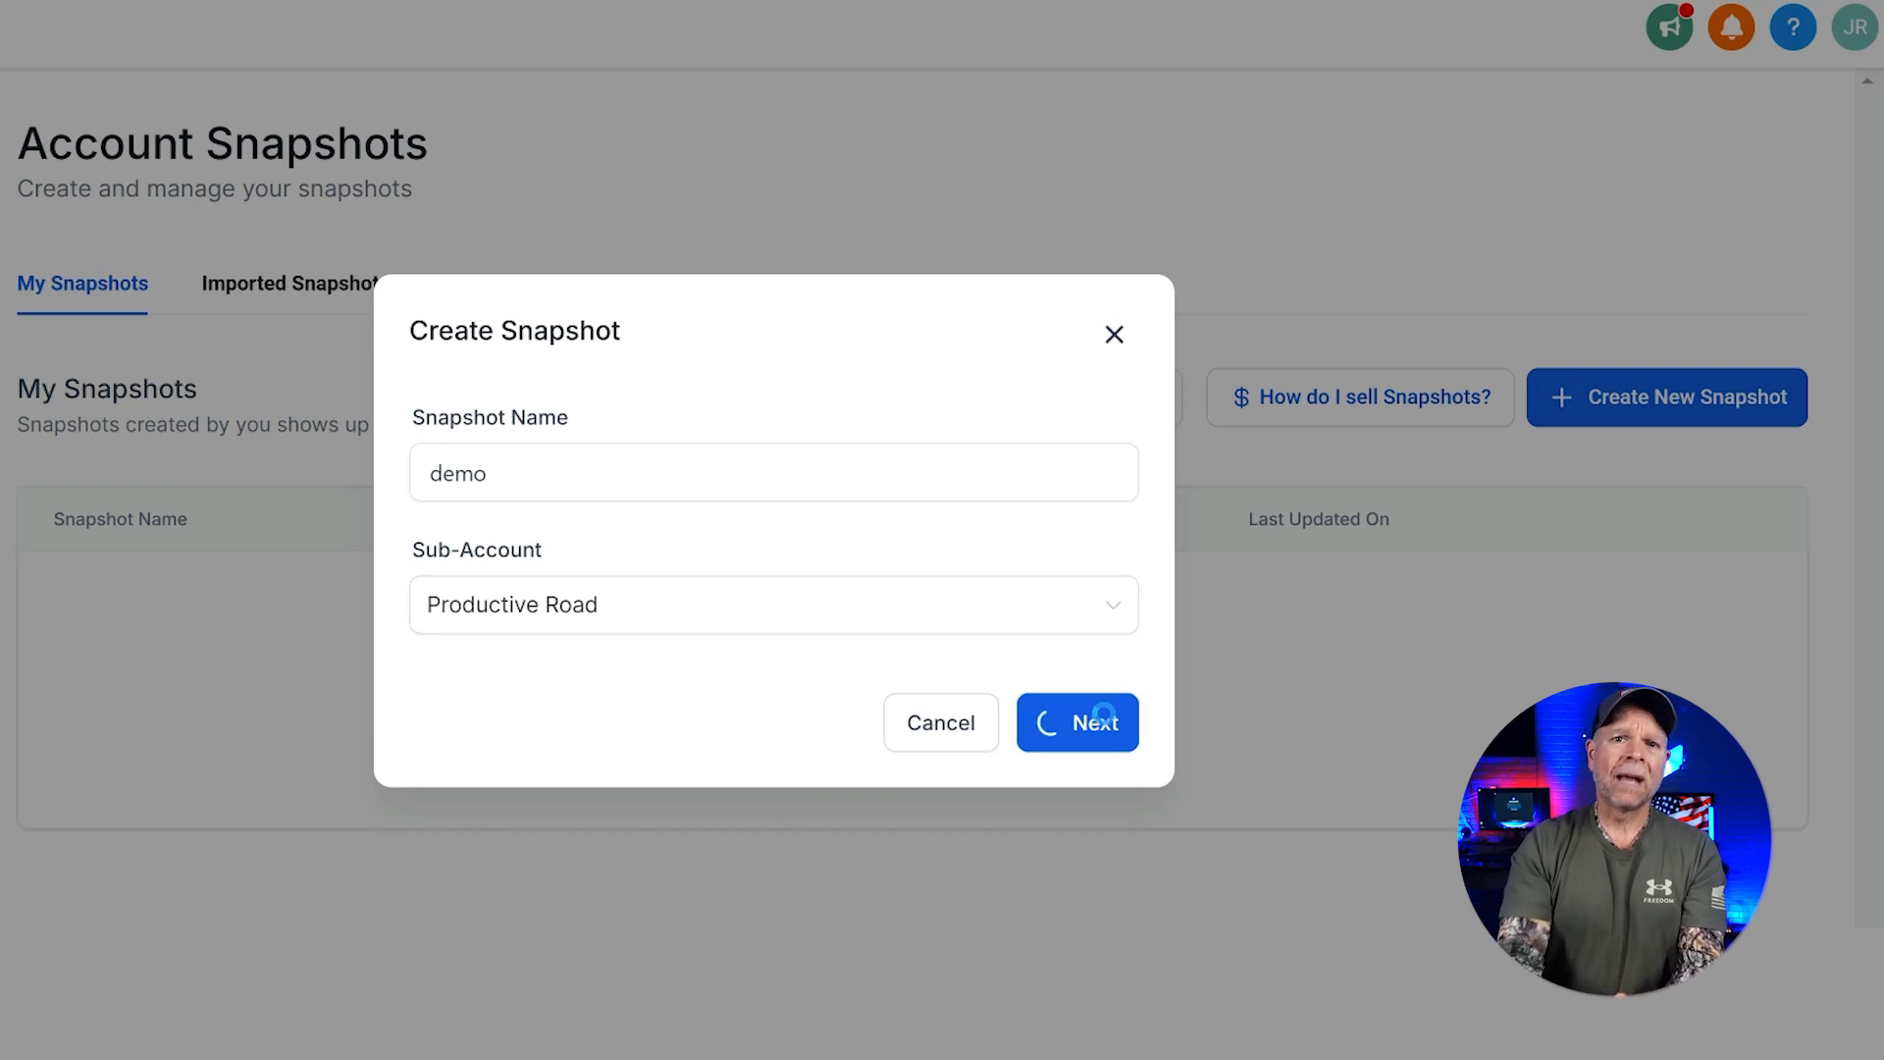
# Review the assets linked to Productive Road, expanding the Blogs and Dashboards groups.
pyautogui.click(1076, 722)
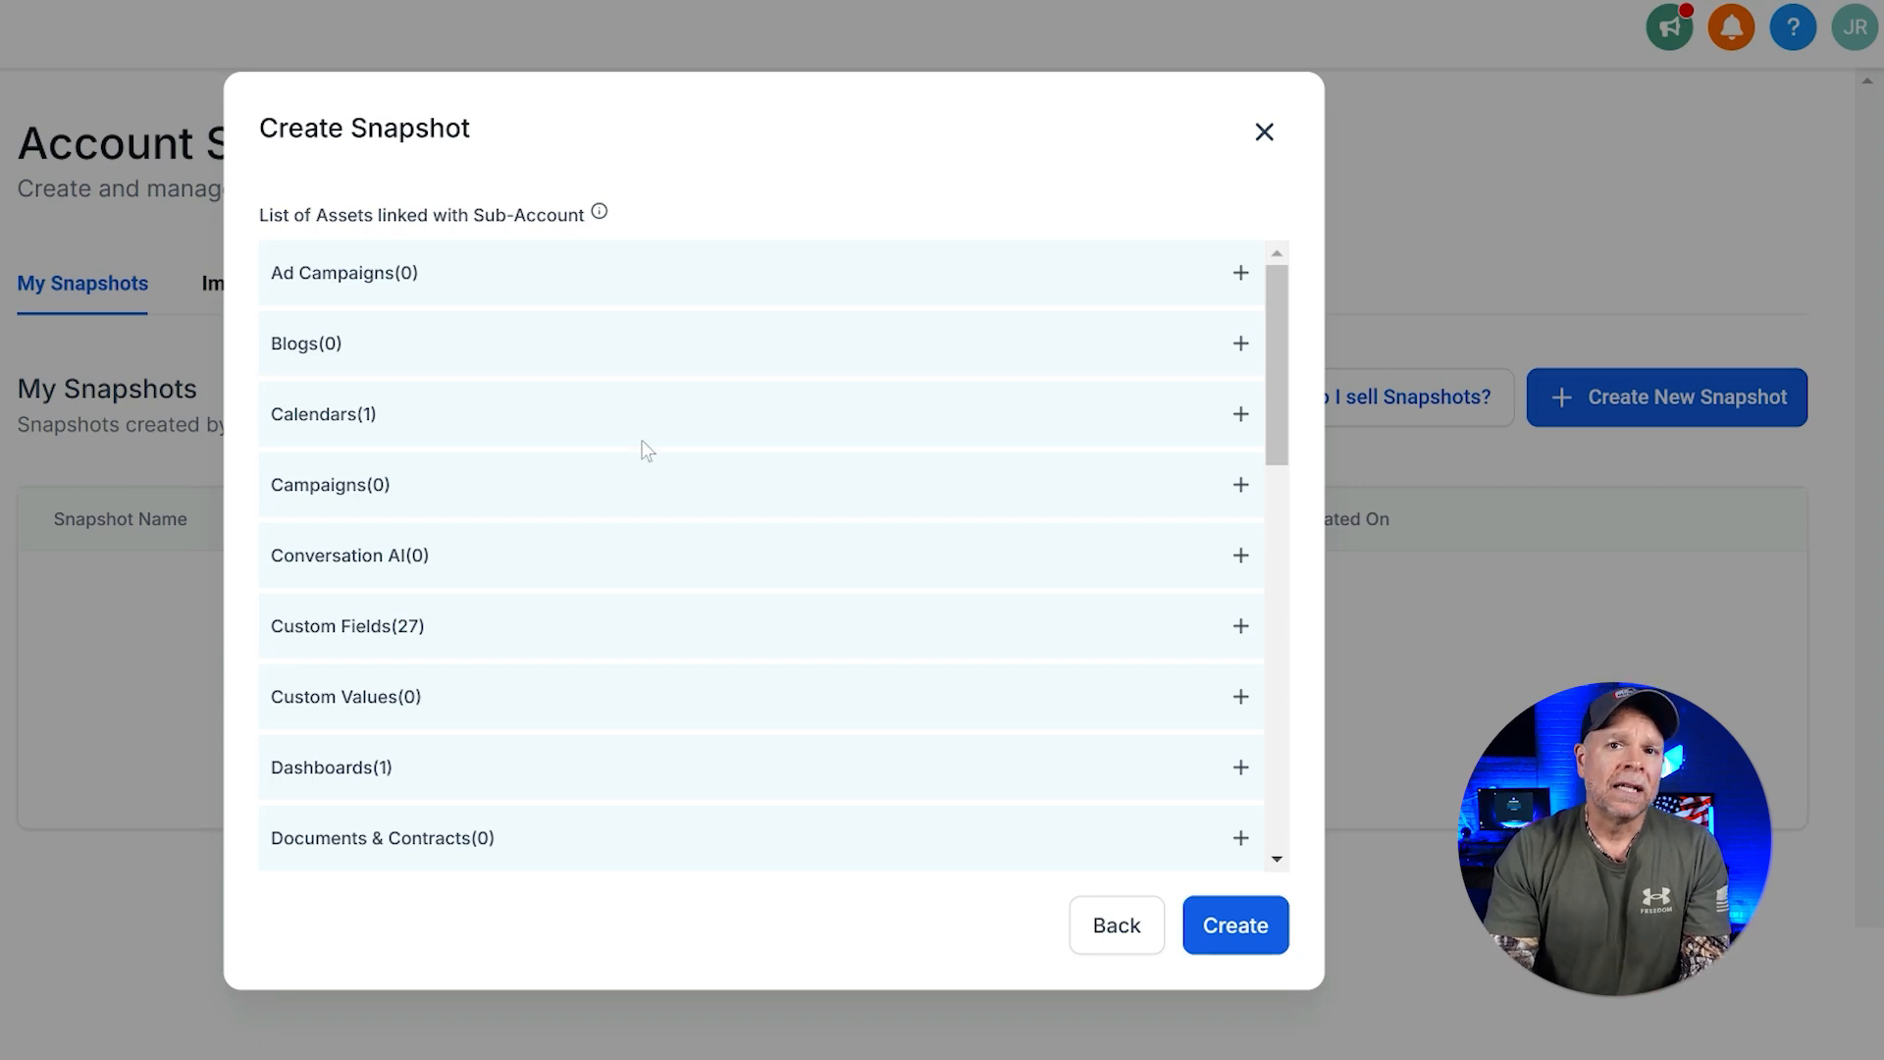
pyautogui.scroll(-3)
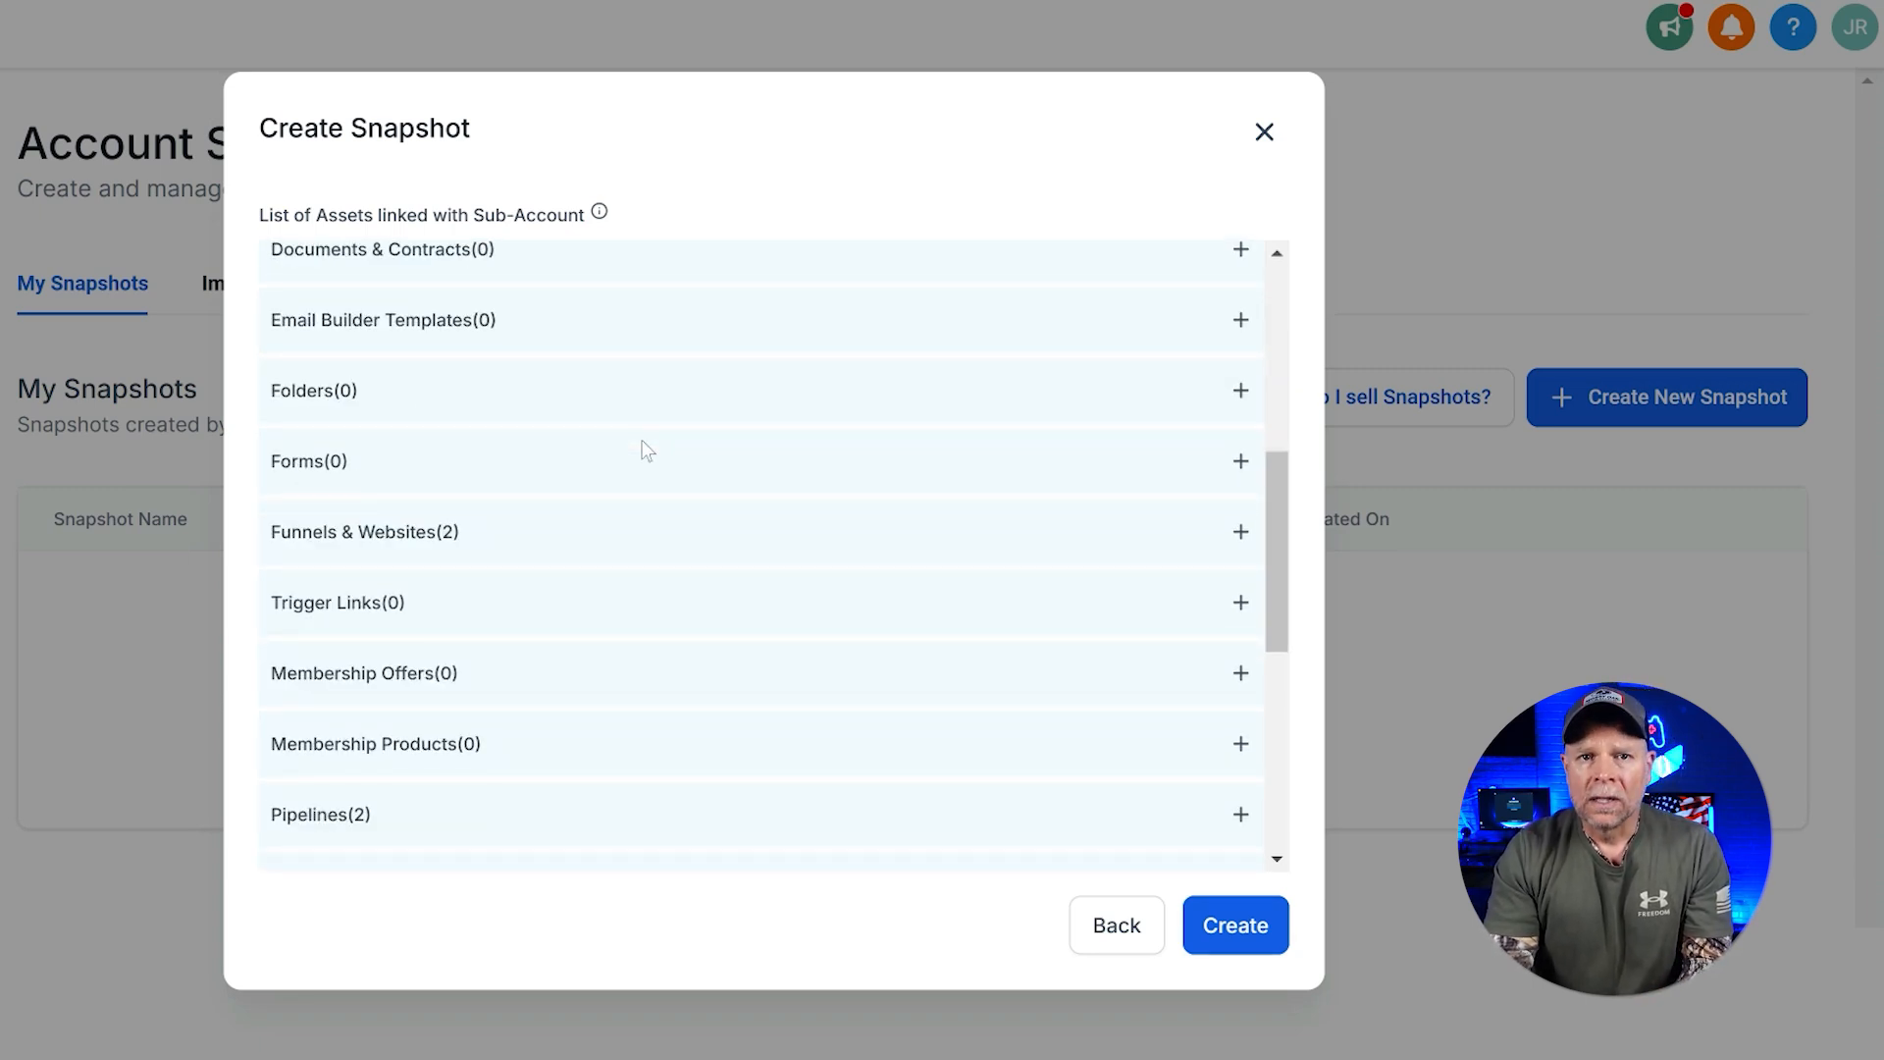
pyautogui.scroll(3)
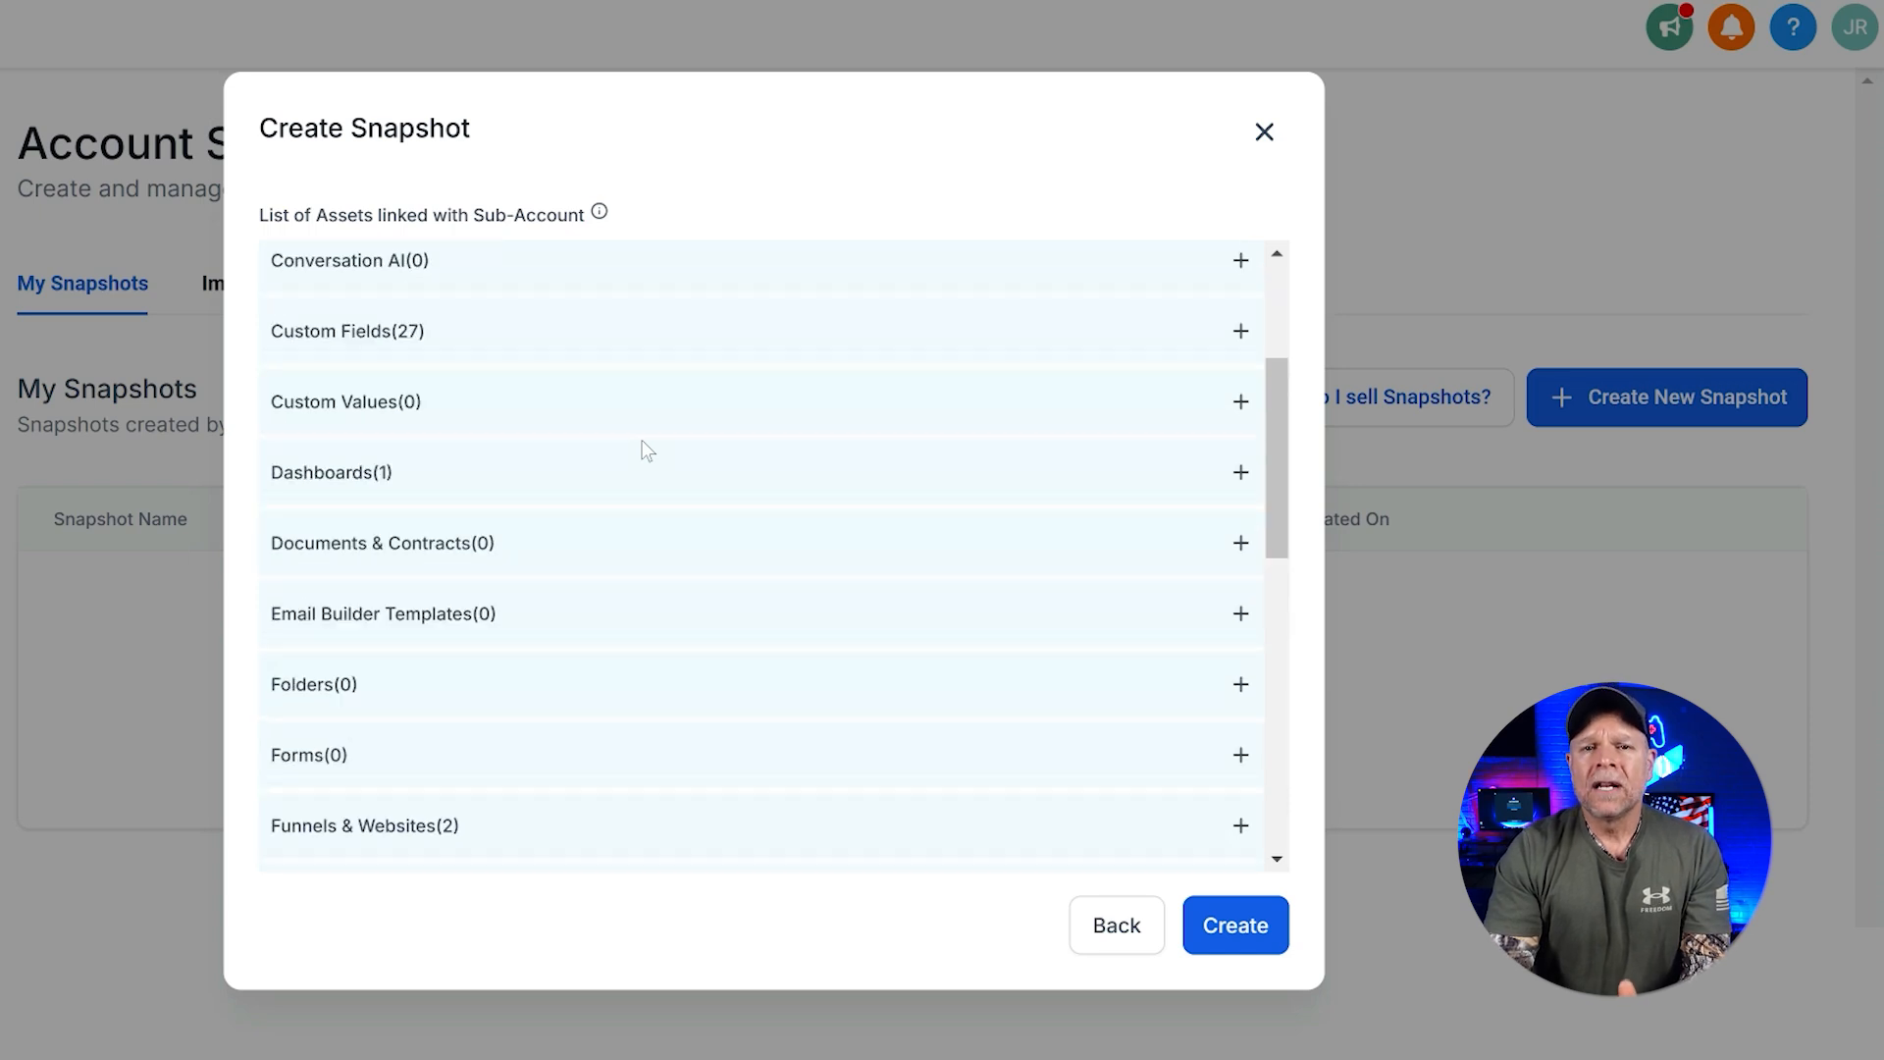
pyautogui.scroll(3)
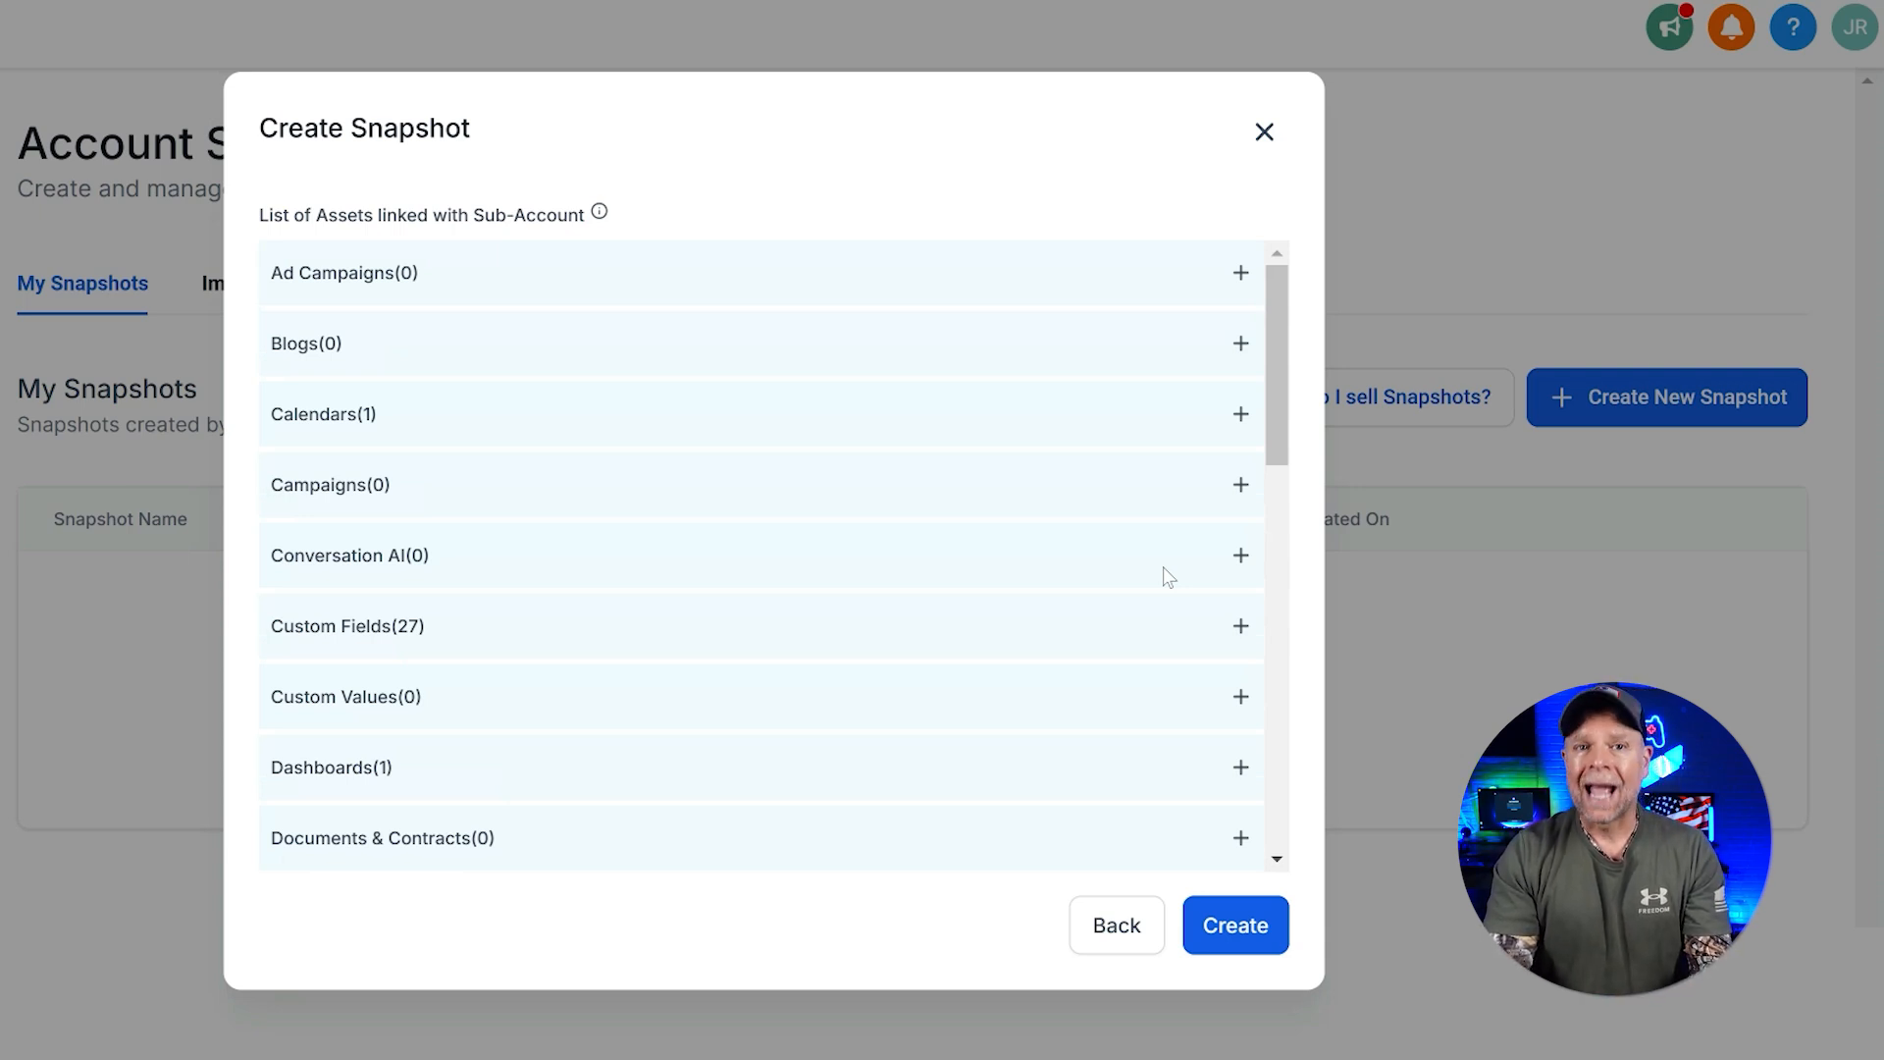
pyautogui.moveTo(1244, 781)
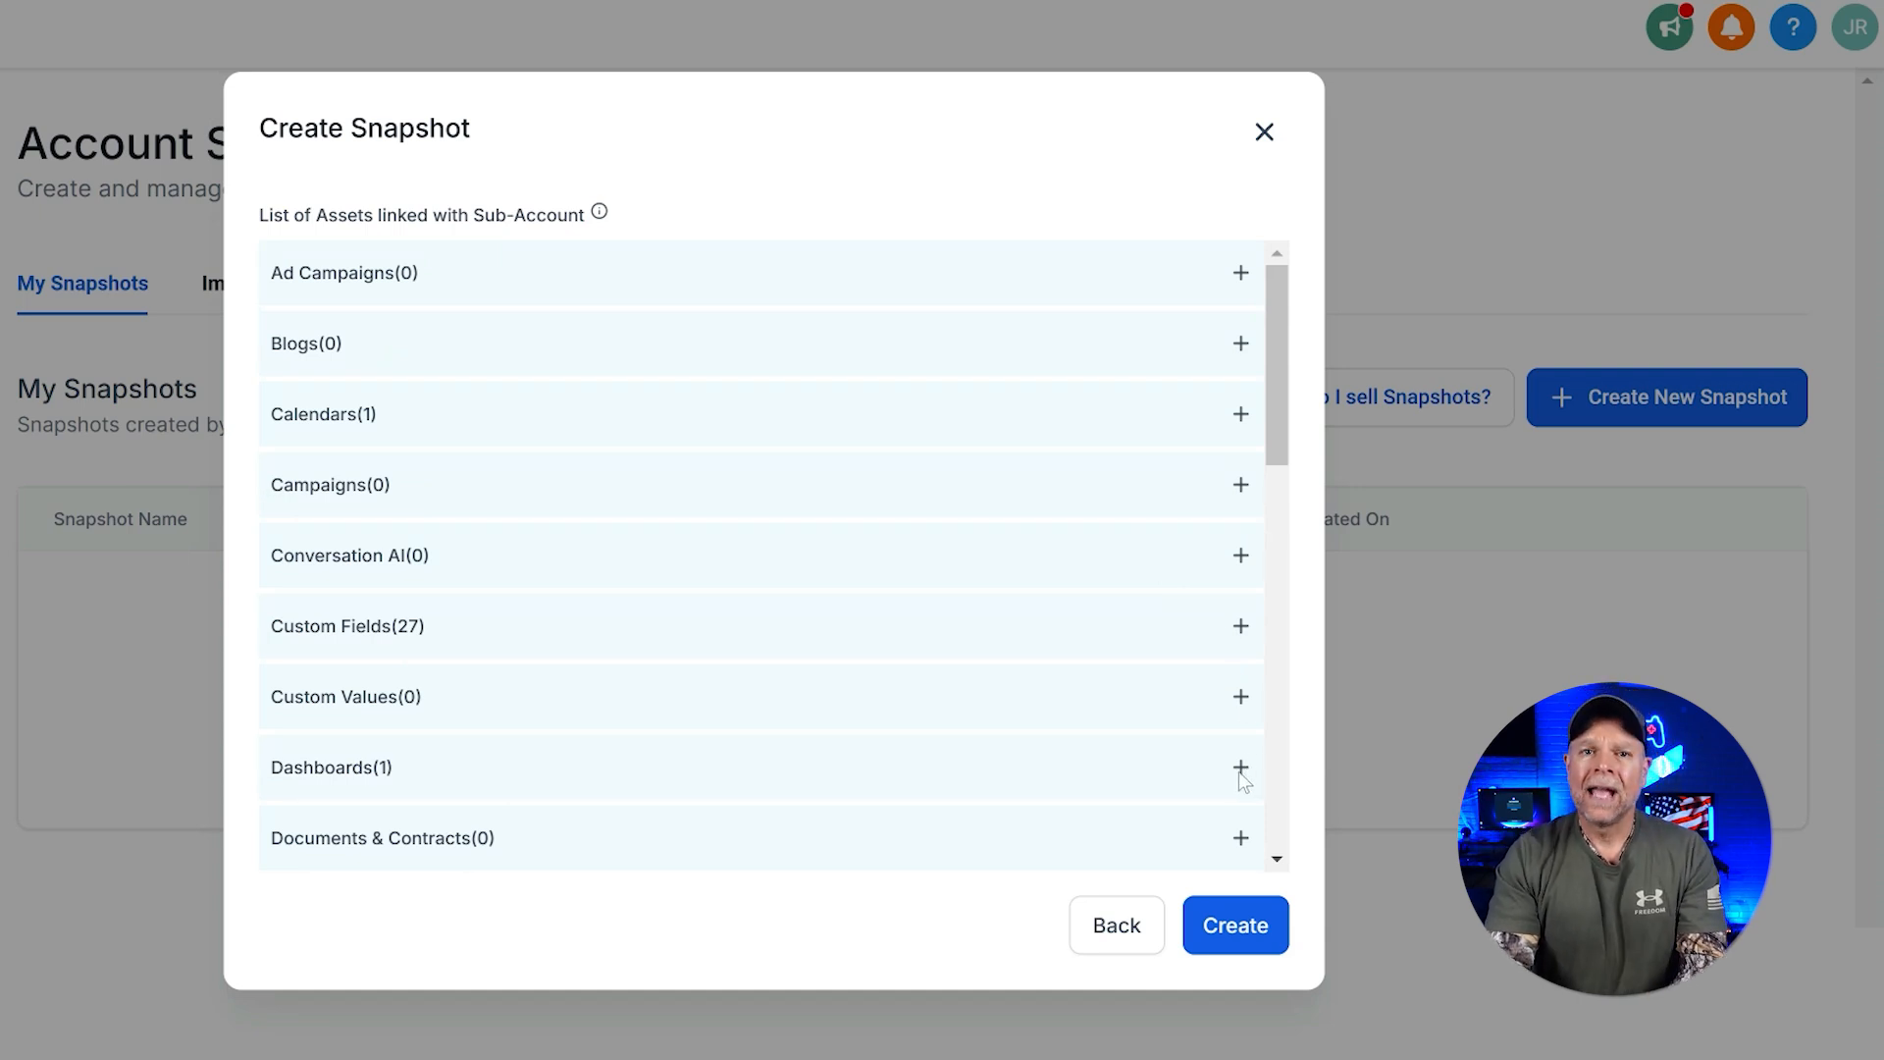
pyautogui.click(1240, 768)
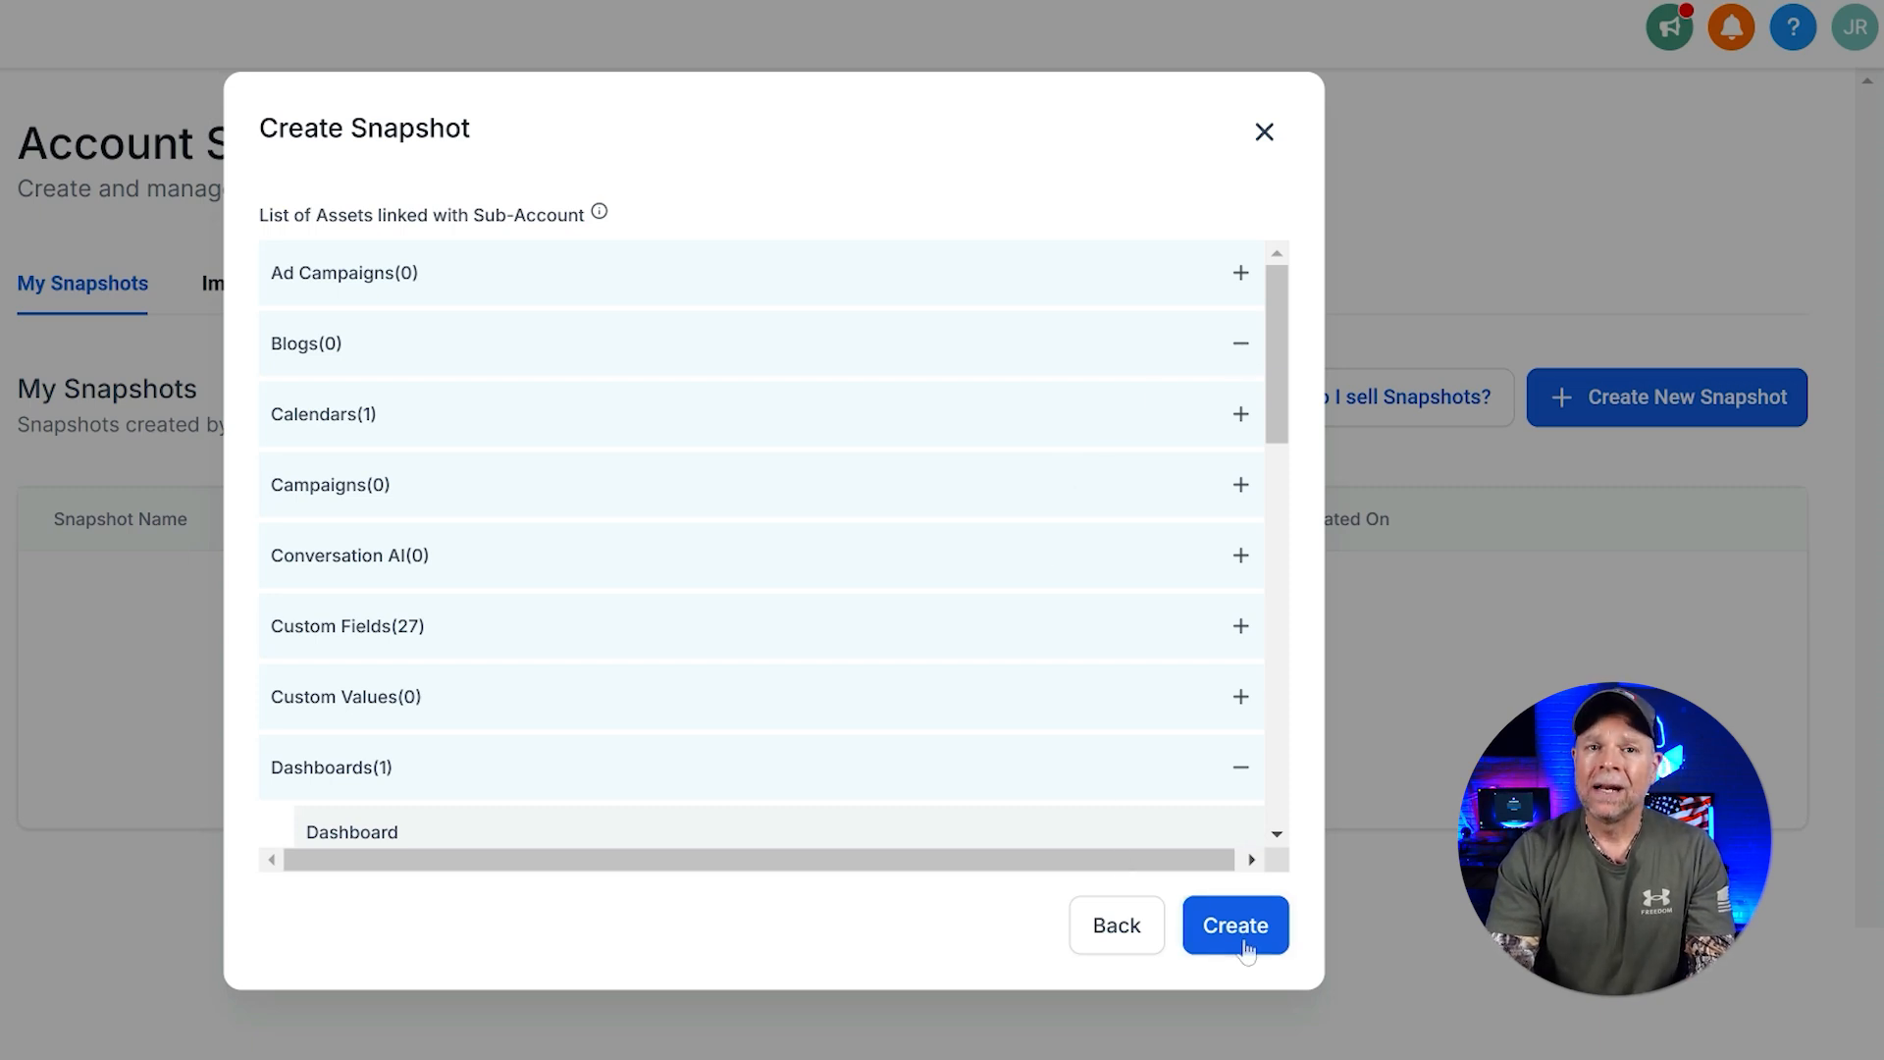
# Create the demo snapshot so it appears under My Snapshots.
pyautogui.click(1235, 924)
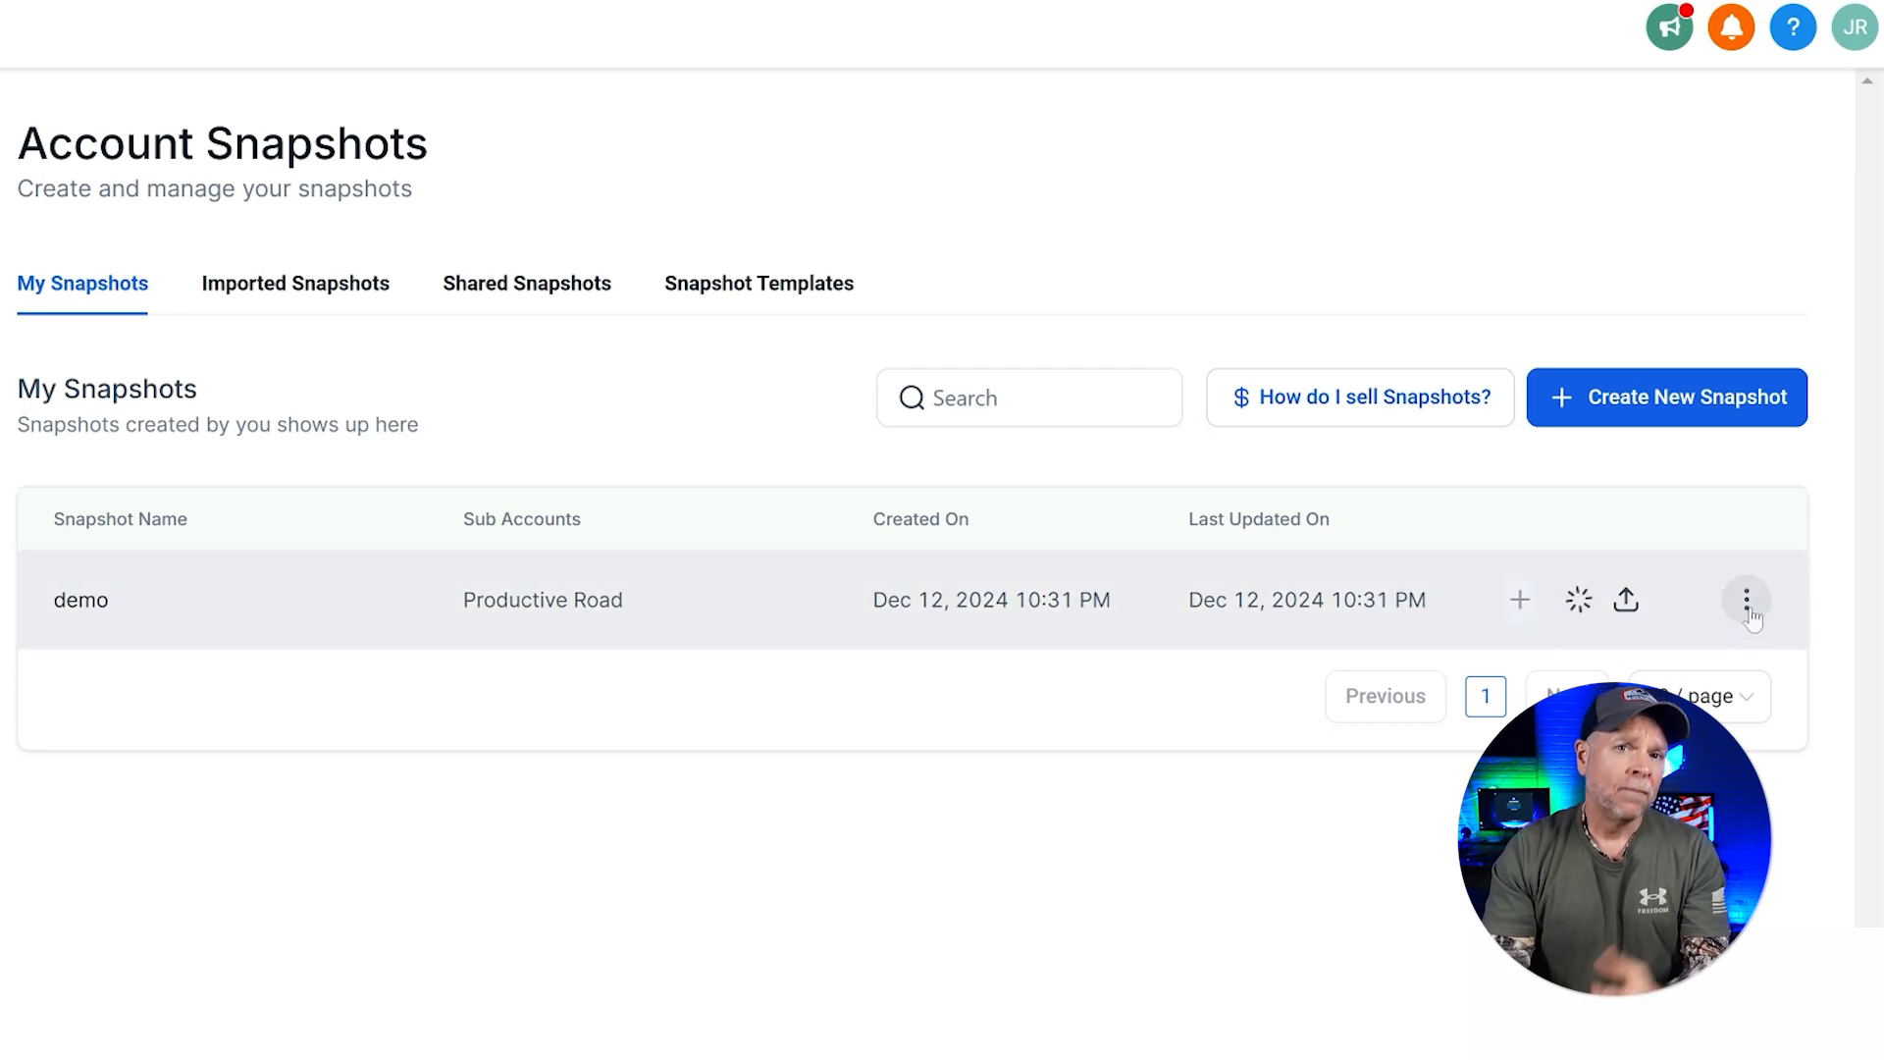
# Open the demo snapshot's edit page from its row actions.
pyautogui.click(1747, 601)
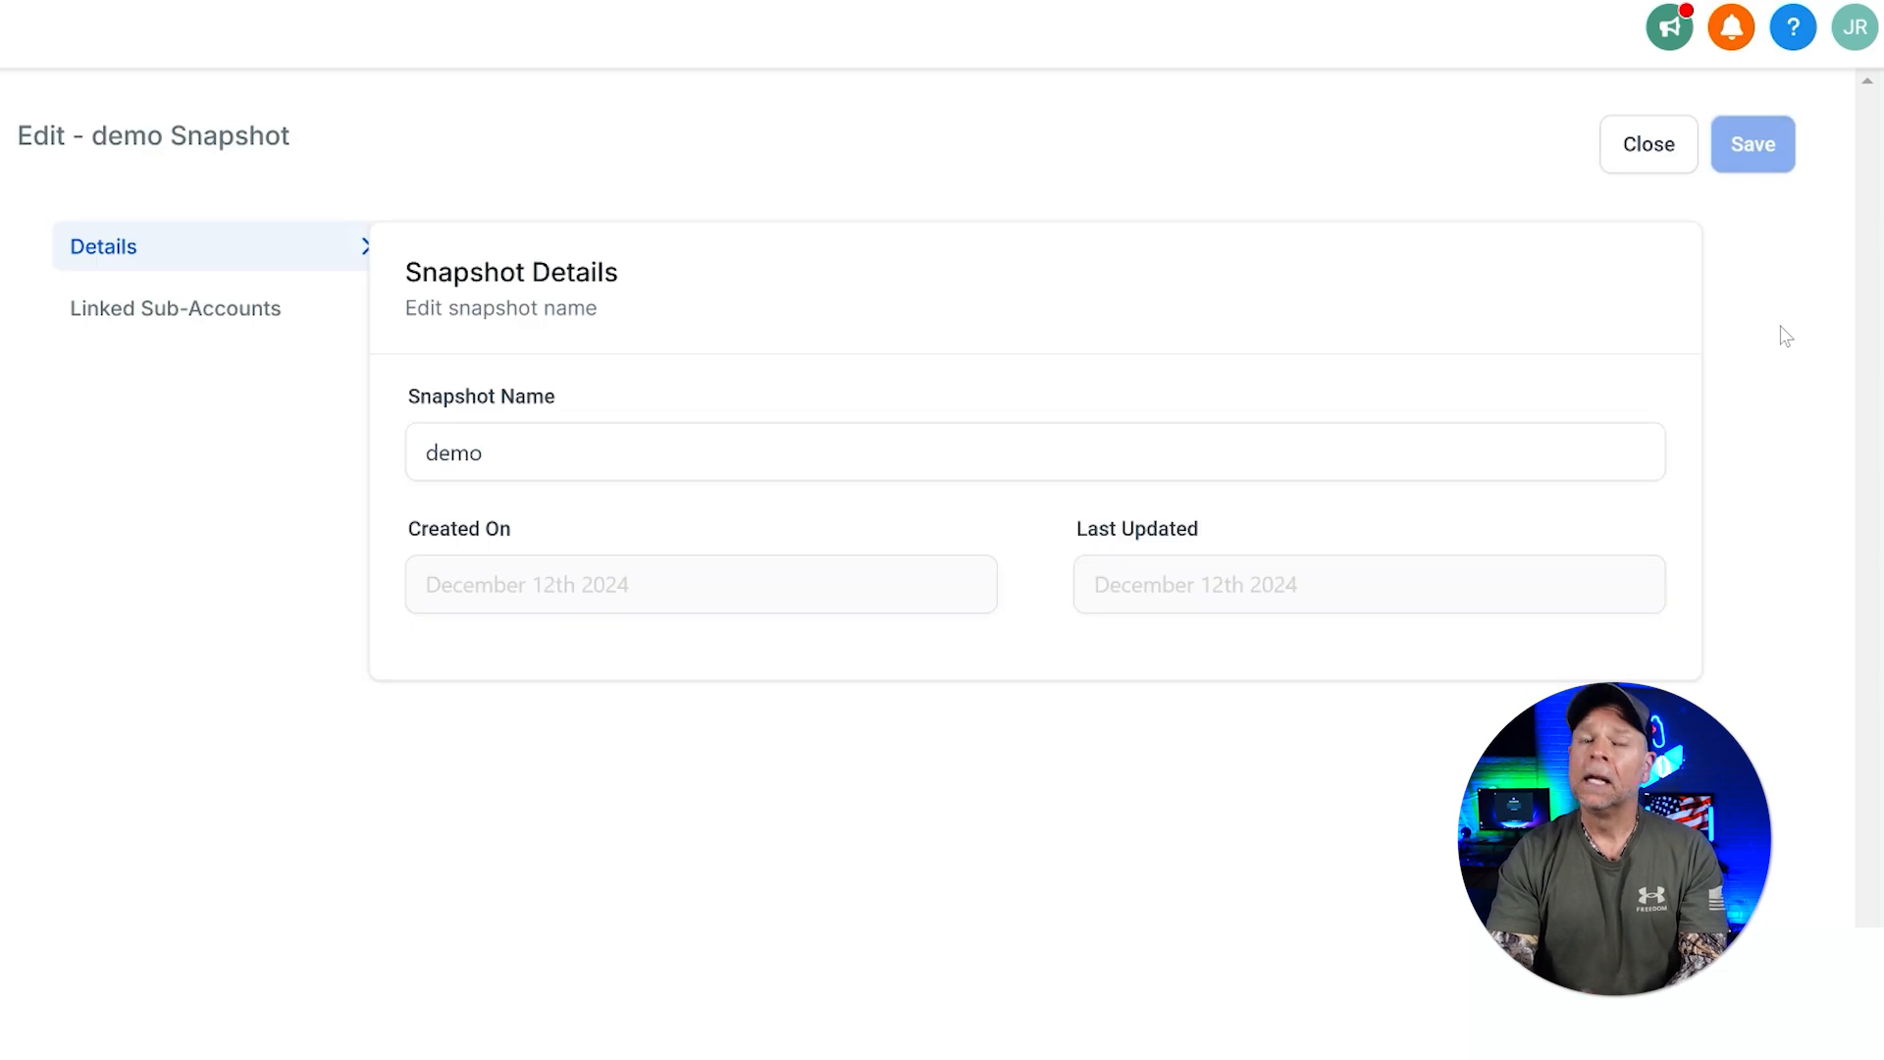
pyautogui.moveTo(1009, 714)
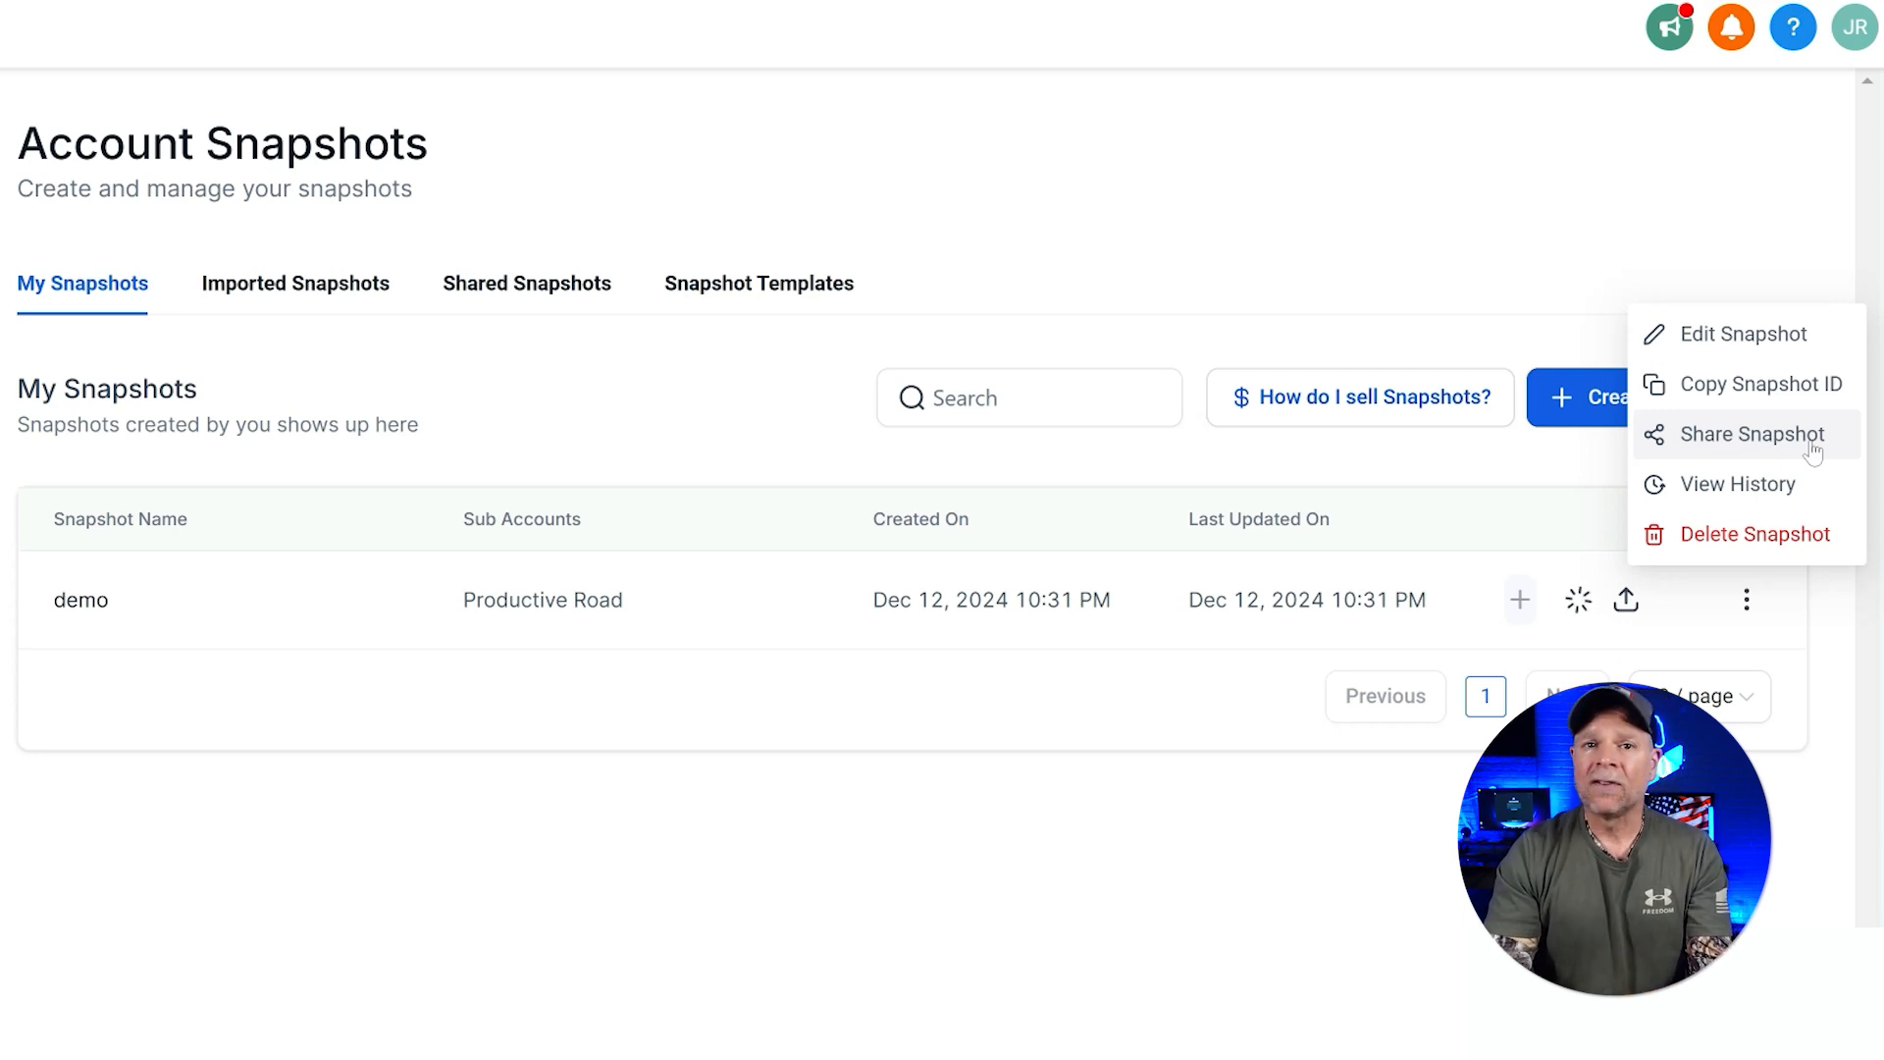
pyautogui.moveTo(1749, 485)
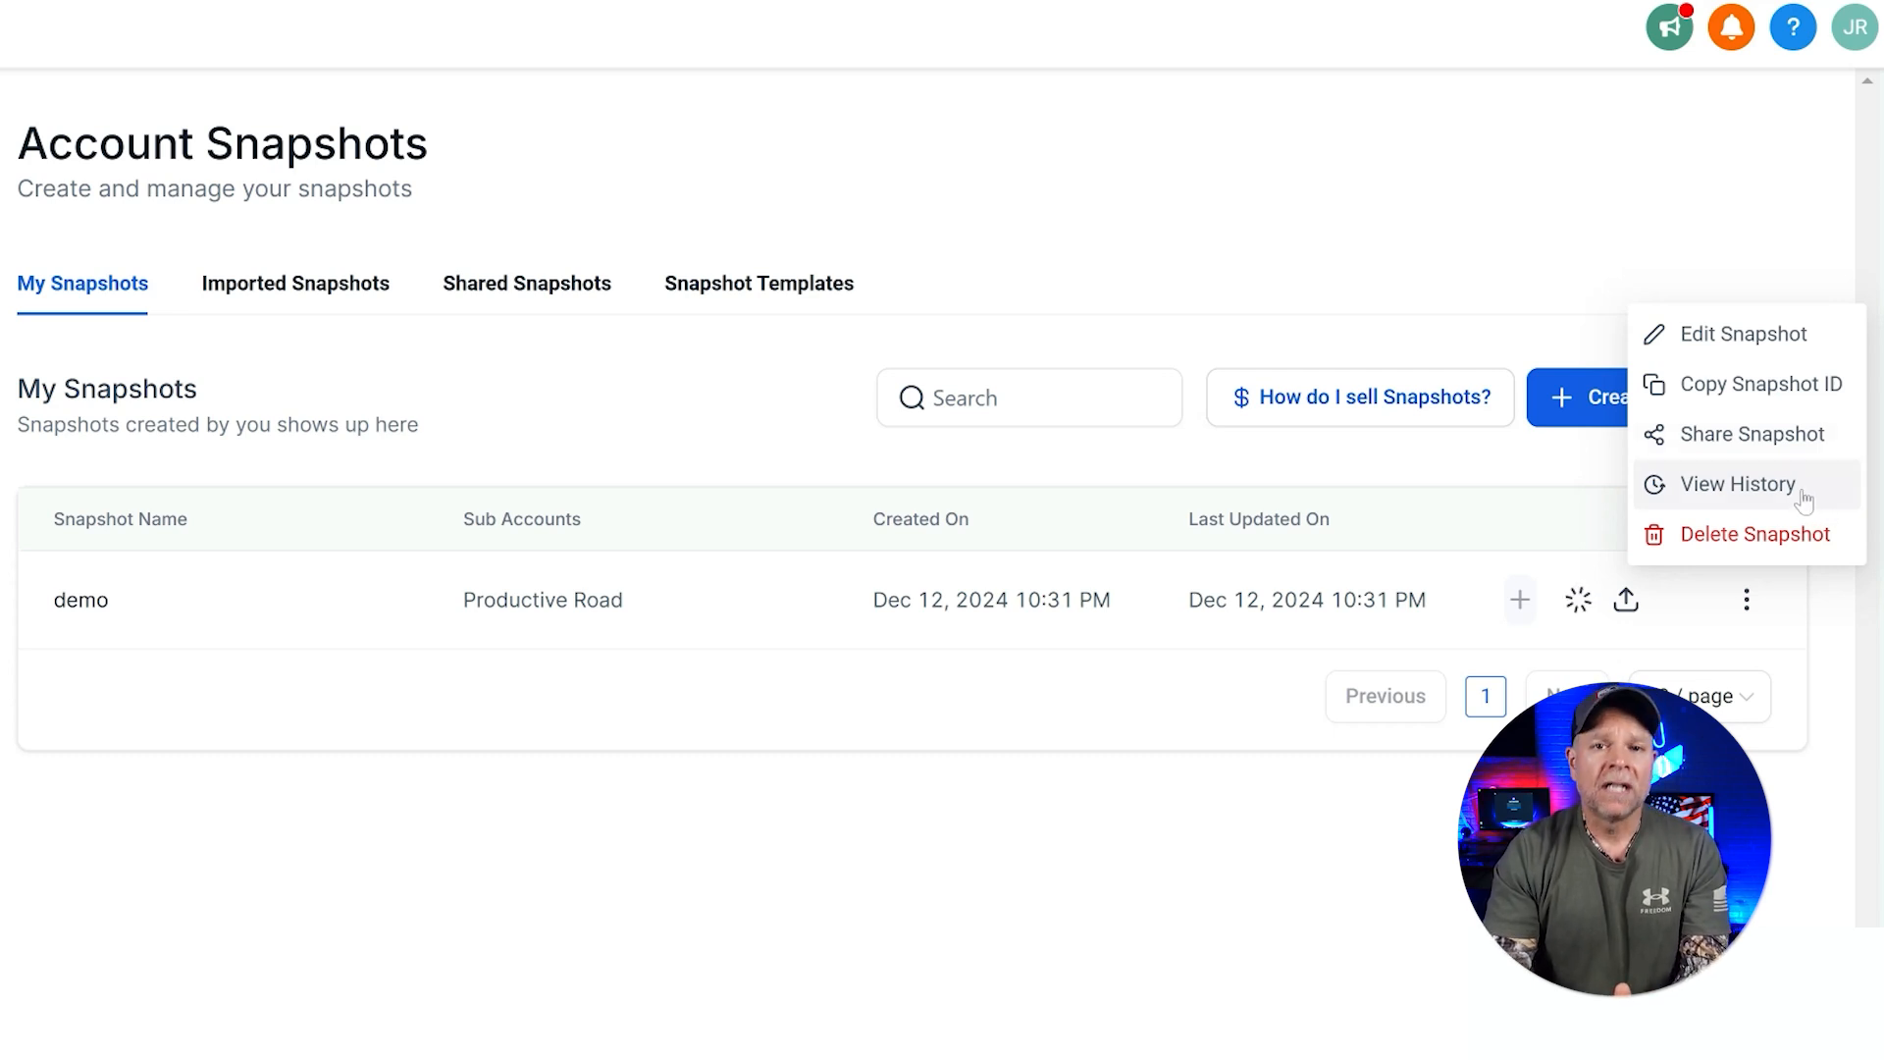
# View the demo snapshot's empty push history, then go back to the snapshot list.
pyautogui.click(1737, 483)
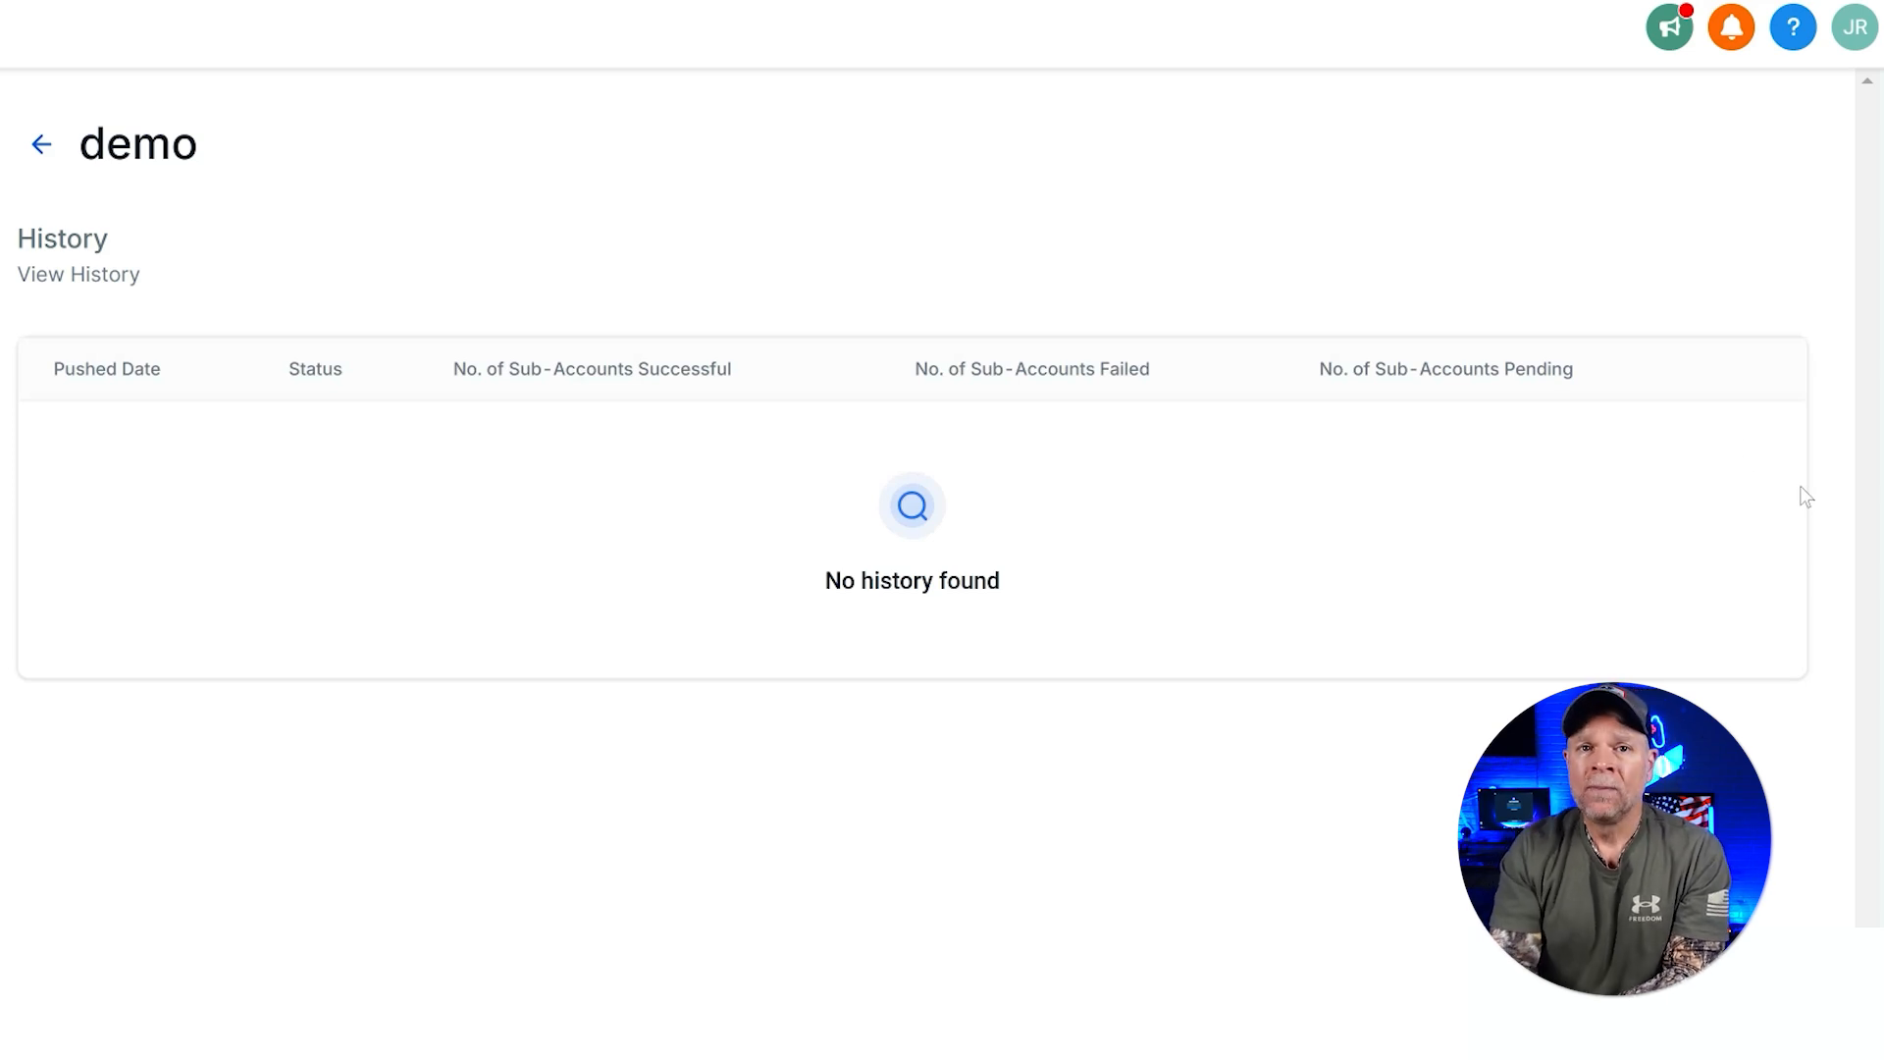
pyautogui.click(41, 144)
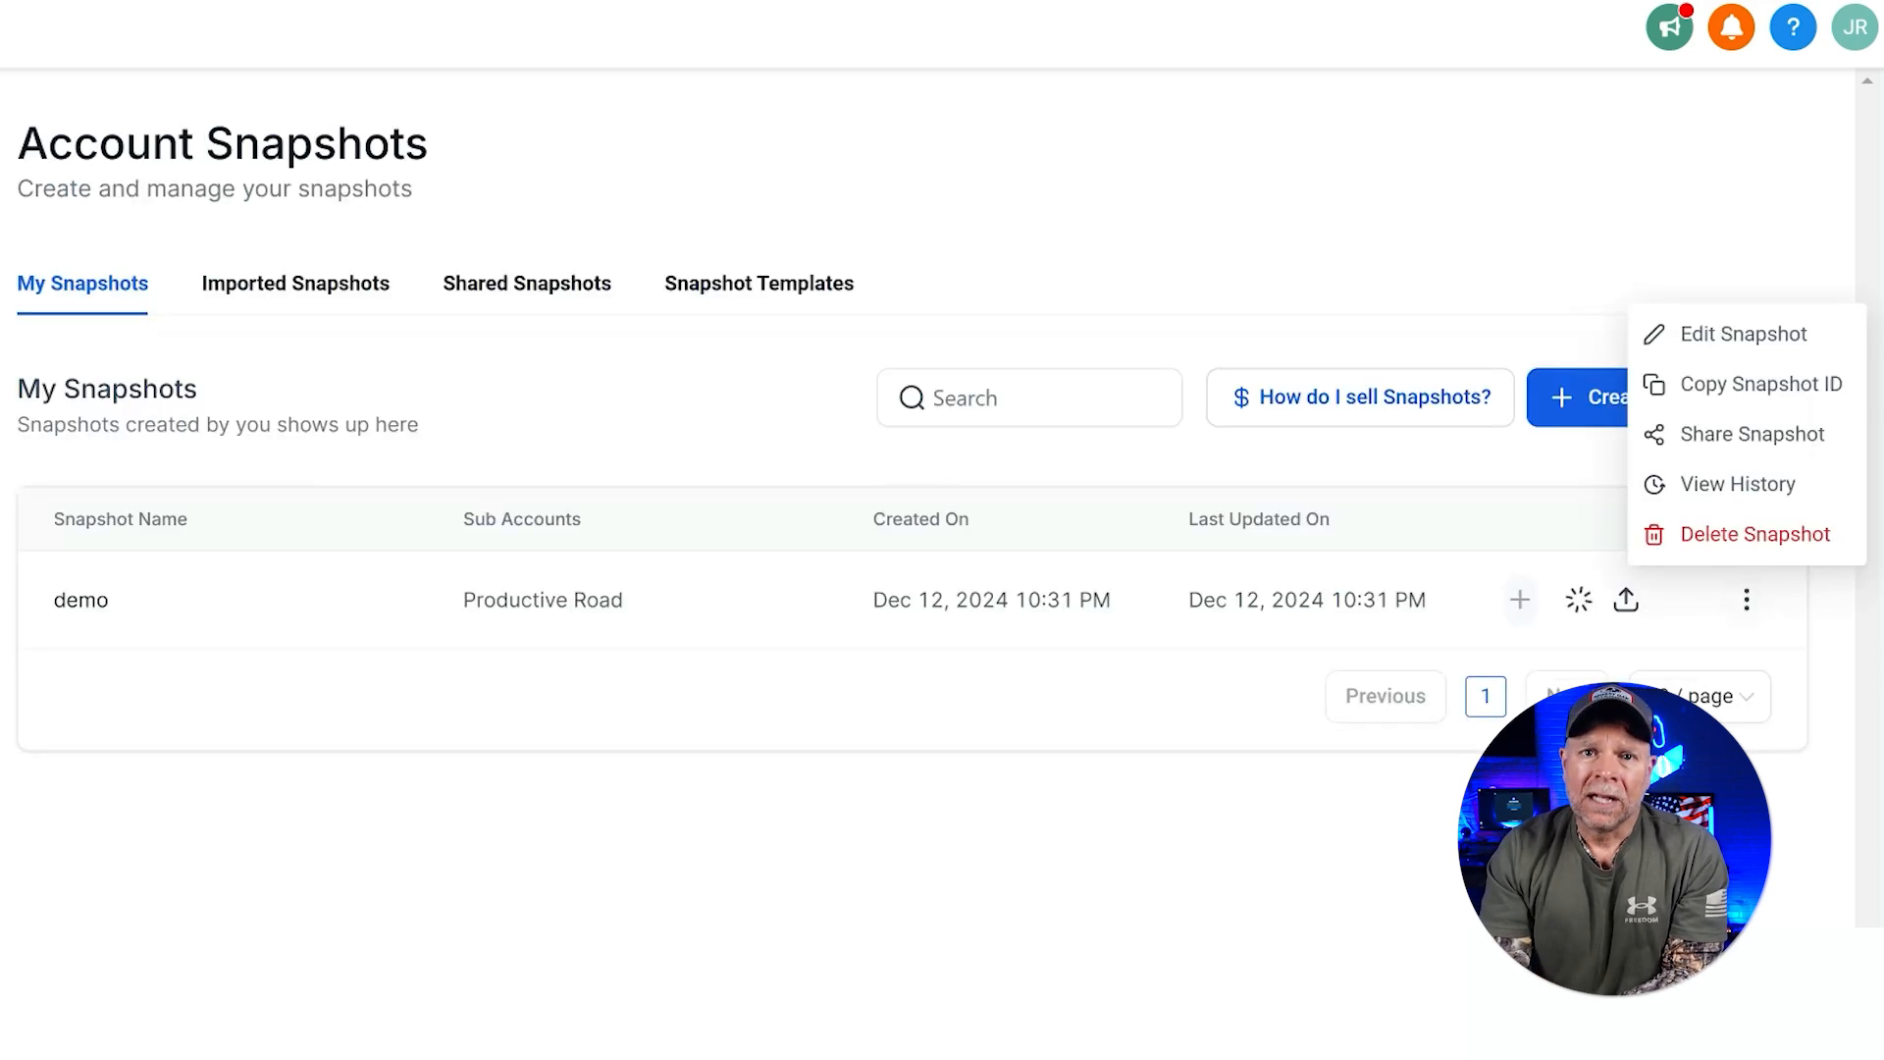